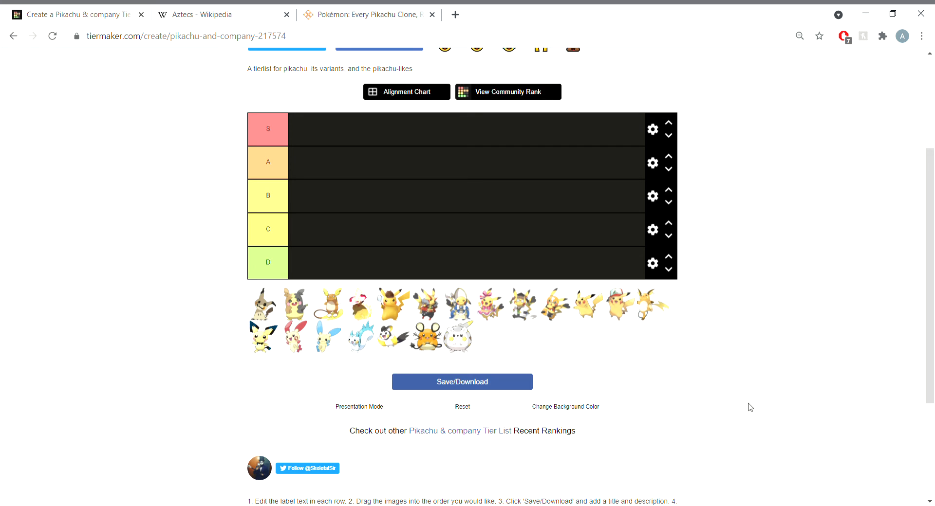
{"action": "mouse_move", "coordinate": [735, 324]}
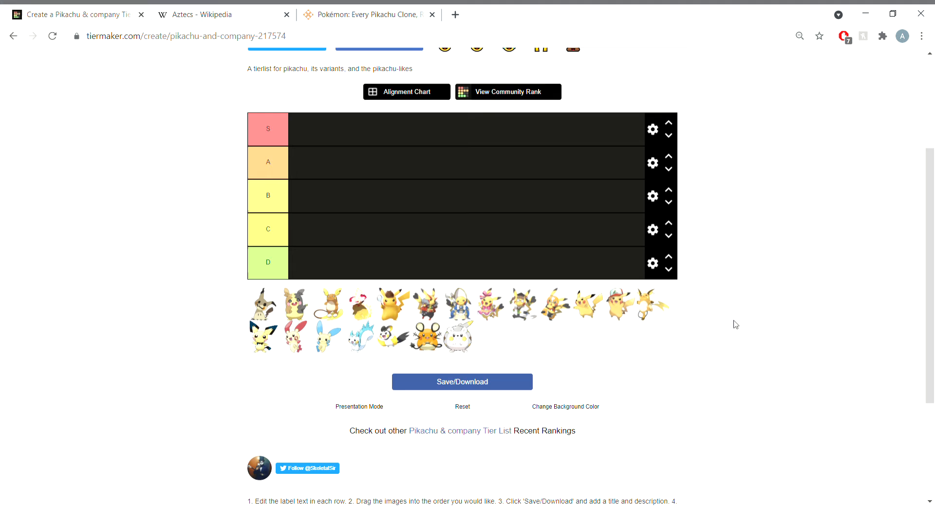
{"action": "mouse_move", "coordinate": [599, 308]}
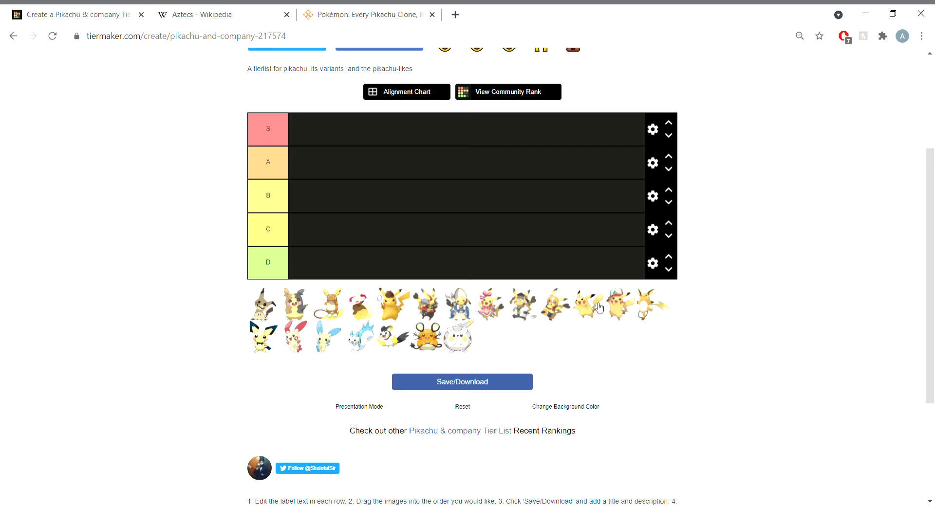
- Drag the standard Pikachu through several tiers before settling it in the C tier
{"action": "left_click_drag", "start_coordinate": [596, 306], "coordinate": [328, 143]}
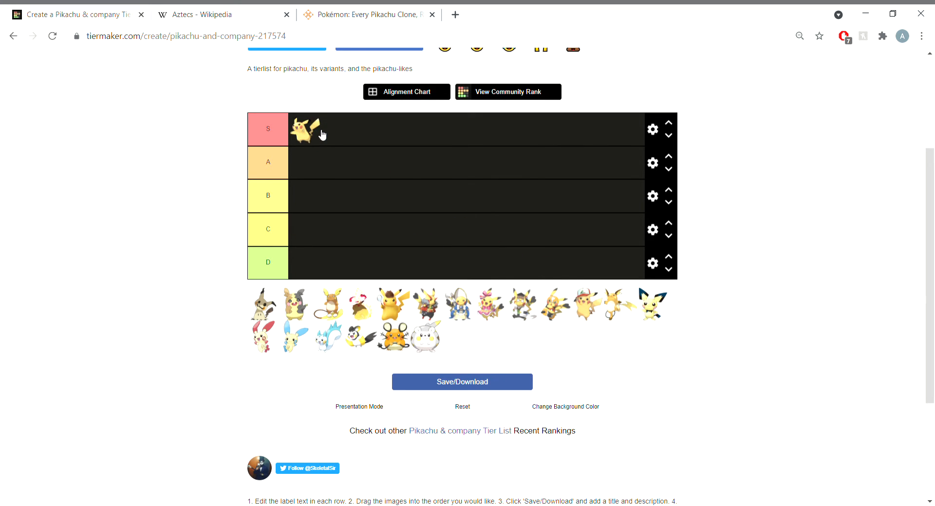
{"action": "left_click_drag", "start_coordinate": [308, 129], "coordinate": [307, 164]}
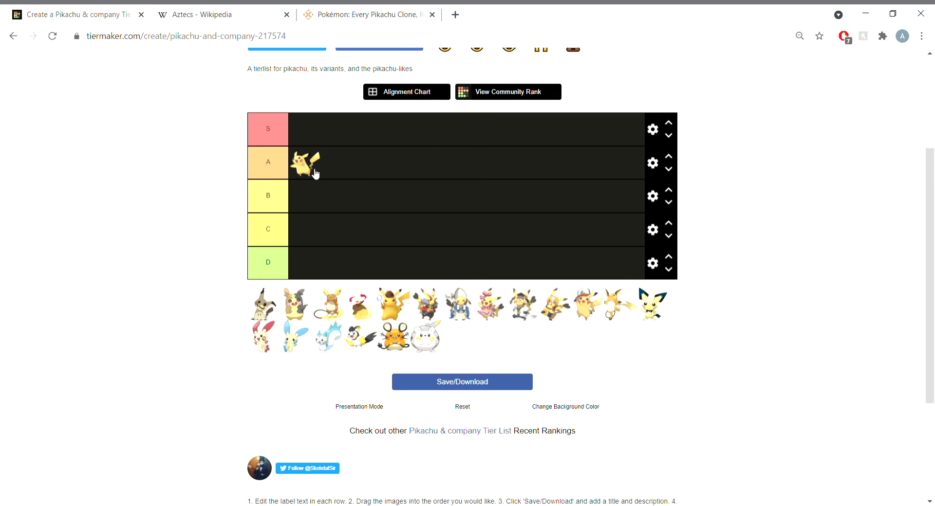
{"action": "left_click_drag", "start_coordinate": [305, 163], "coordinate": [306, 230]}
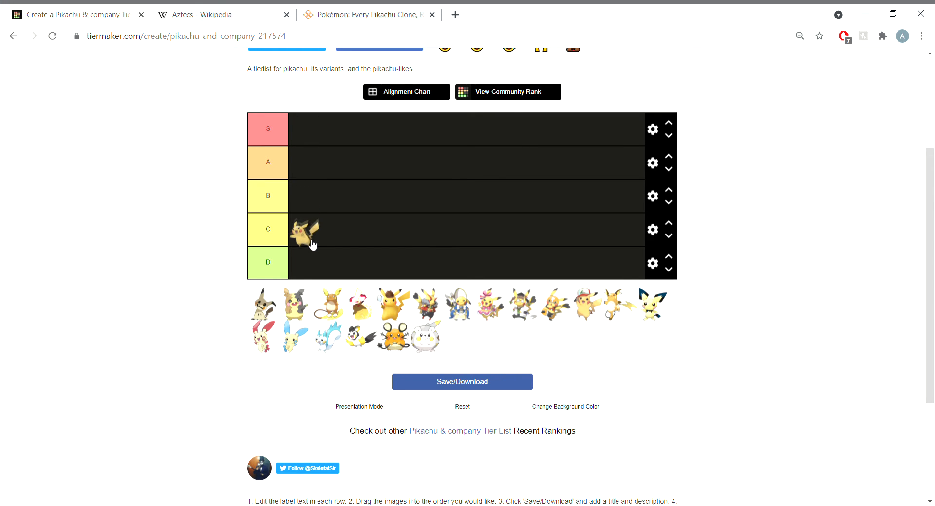
{"action": "left_click_drag", "start_coordinate": [305, 230], "coordinate": [306, 262]}
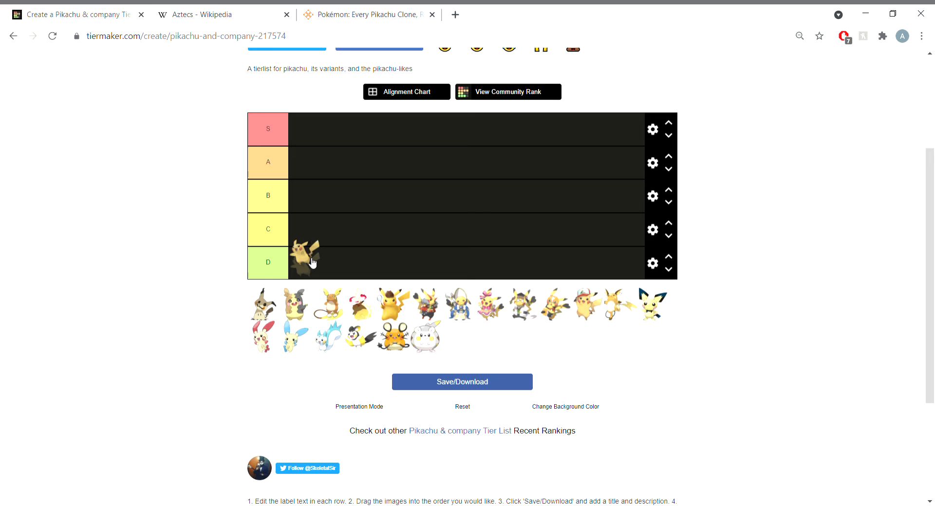
{"action": "left_click_drag", "start_coordinate": [308, 255], "coordinate": [309, 232]}
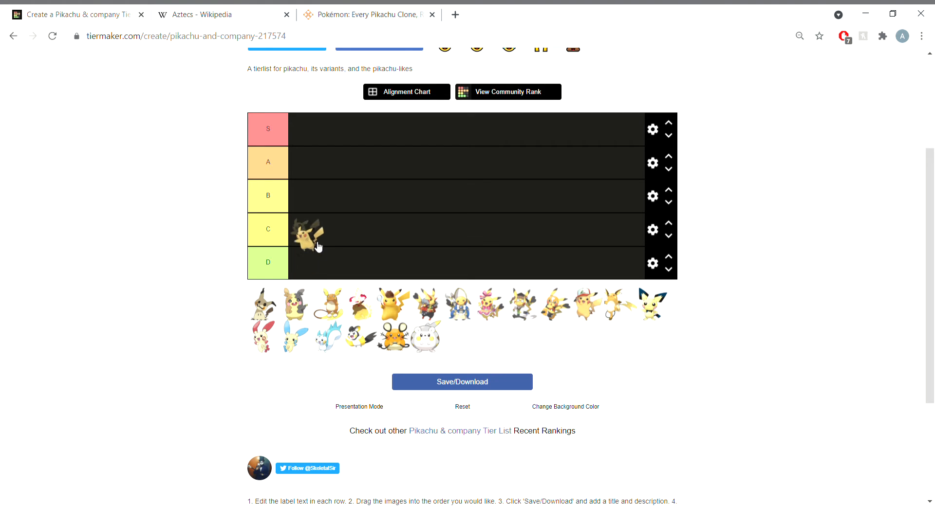
{"action": "left_click_drag", "start_coordinate": [309, 234], "coordinate": [325, 233]}
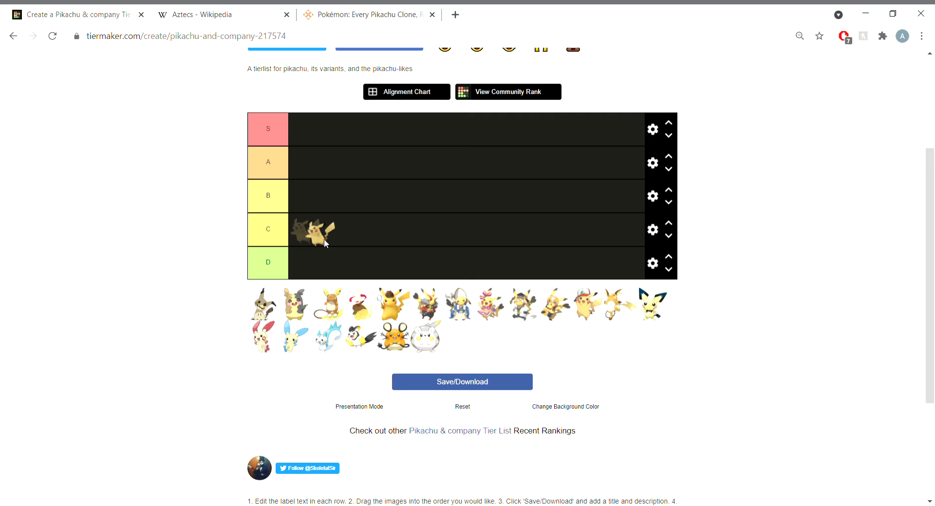
{"action": "left_click_drag", "start_coordinate": [309, 231], "coordinate": [310, 196]}
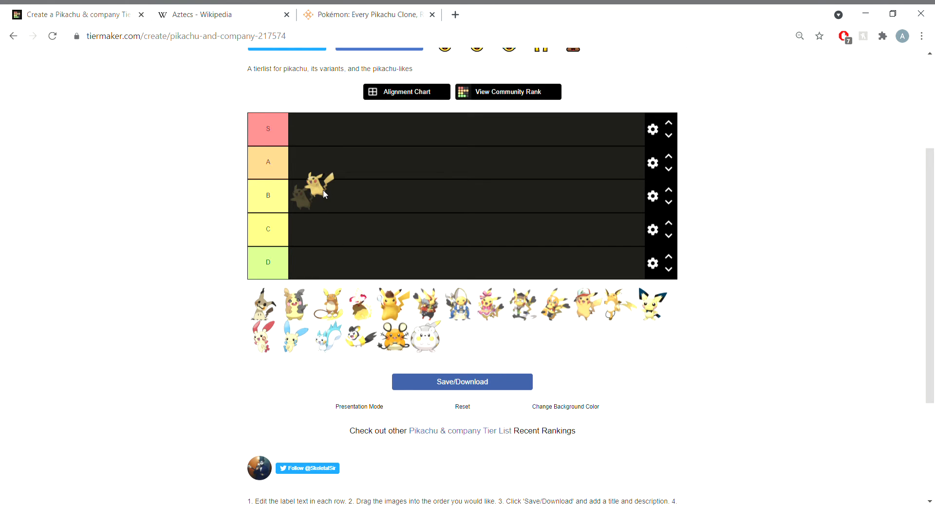
{"action": "left_click_drag", "start_coordinate": [310, 186], "coordinate": [312, 205]}
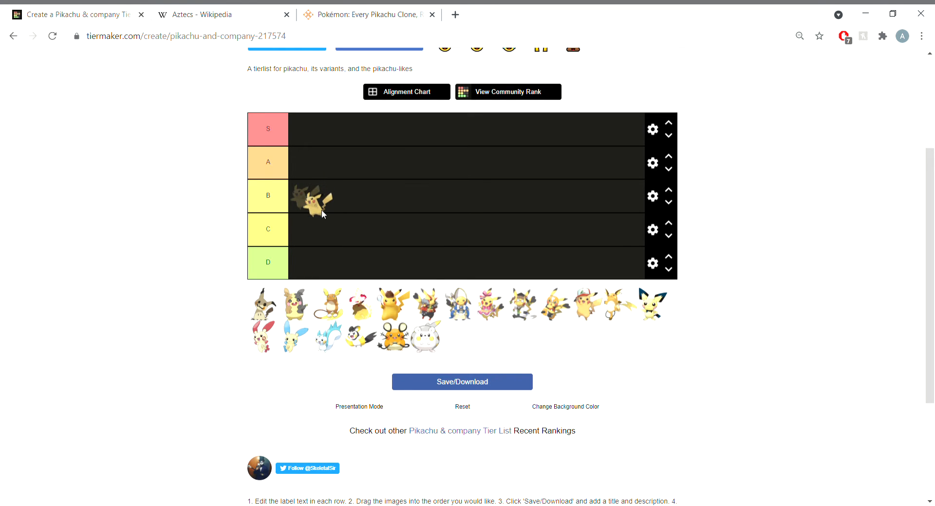
{"action": "left_click_drag", "start_coordinate": [312, 200], "coordinate": [309, 230]}
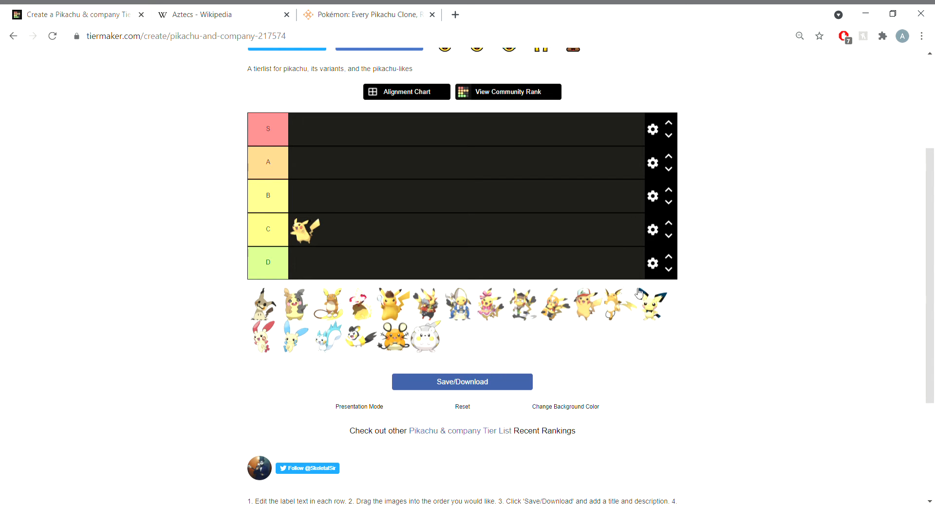
- Add a new tier row below D from the D tier's options
{"action": "left_click", "coordinate": [652, 263]}
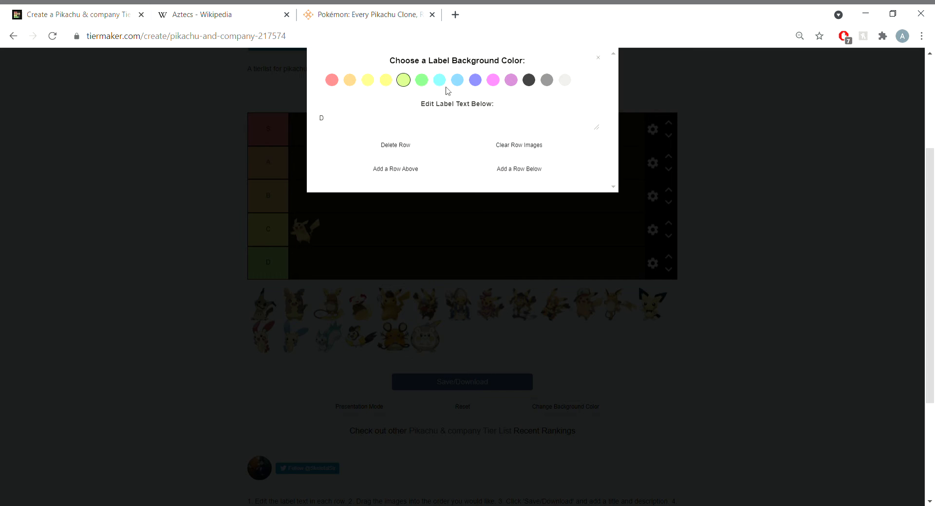
{"action": "left_click", "coordinate": [518, 169]}
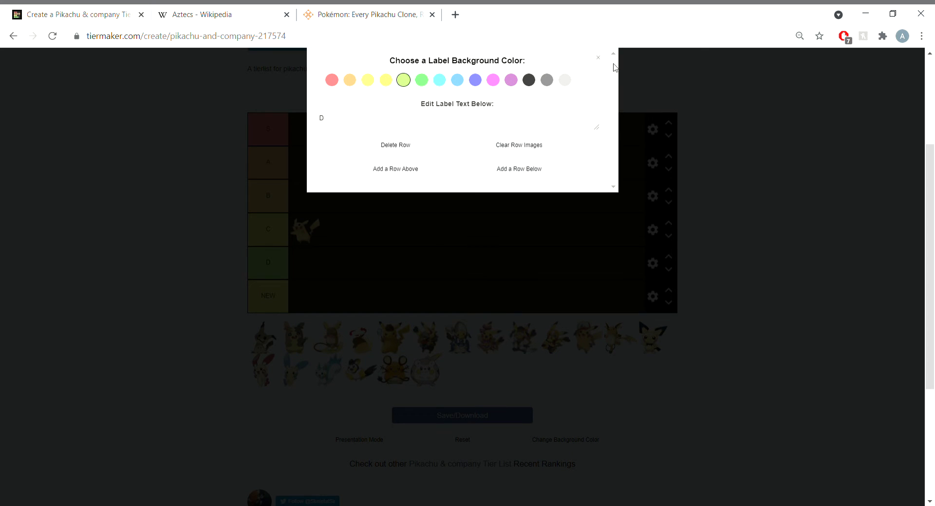
{"action": "left_click", "coordinate": [598, 58]}
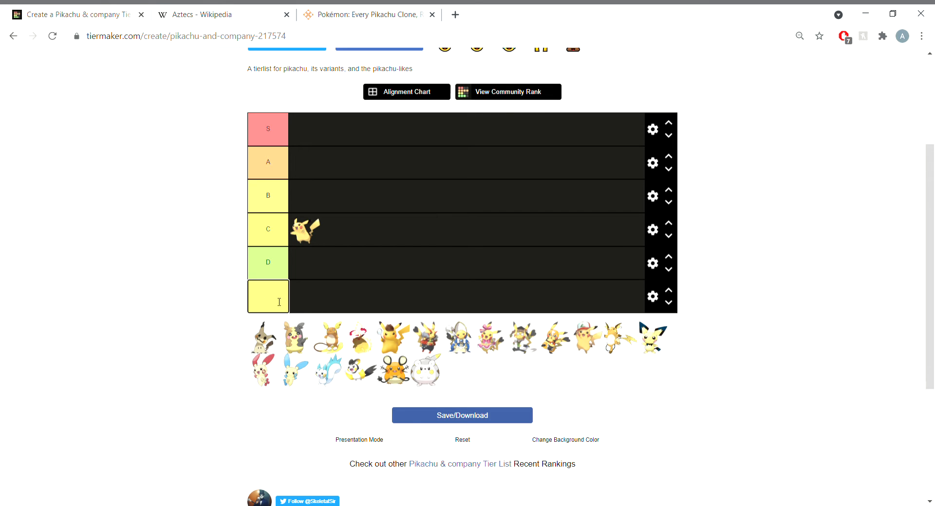
- Label the new row F and give its label a light blue background
{"action": "type", "text": "F"}
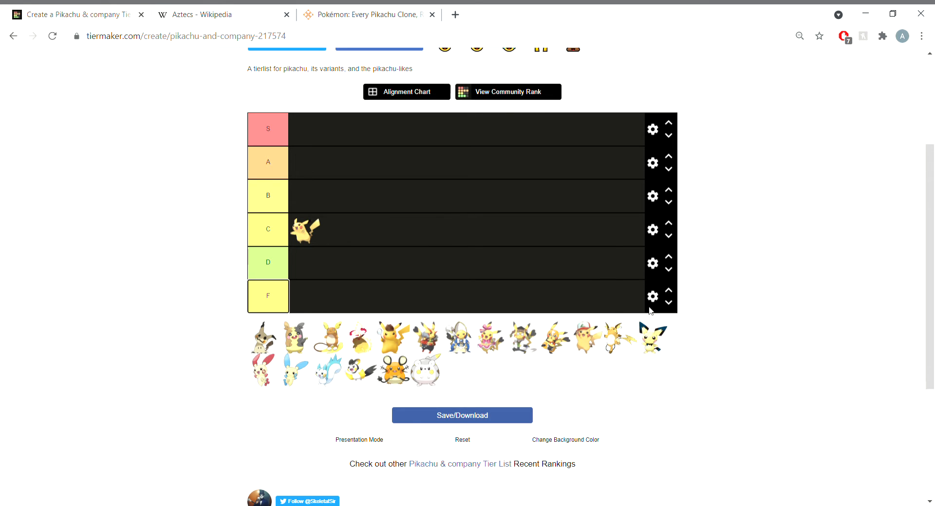
{"action": "left_click", "coordinate": [652, 296]}
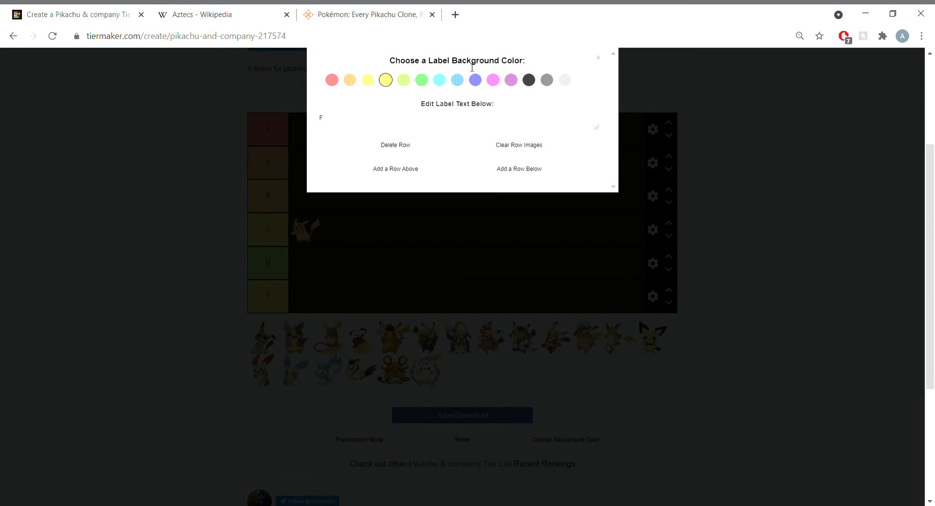
{"action": "left_click", "coordinate": [439, 79]}
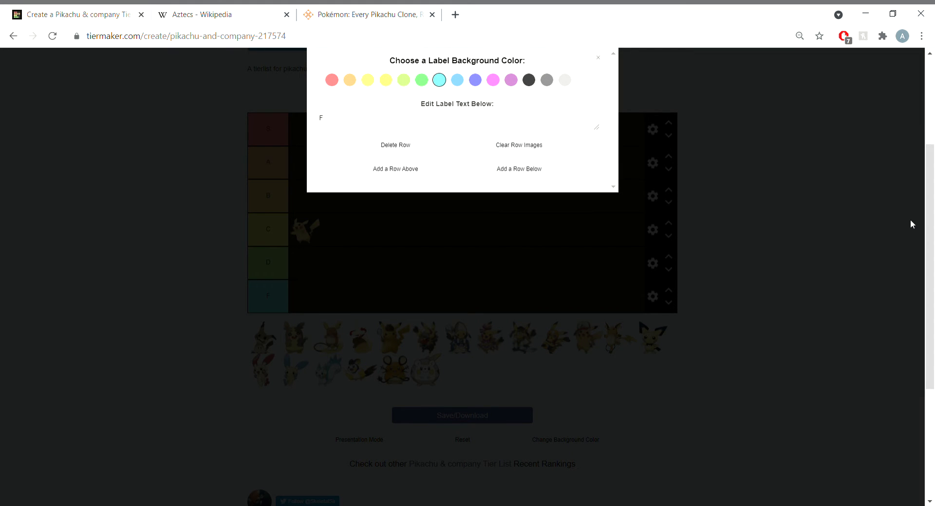
{"action": "mouse_move", "coordinate": [599, 62]}
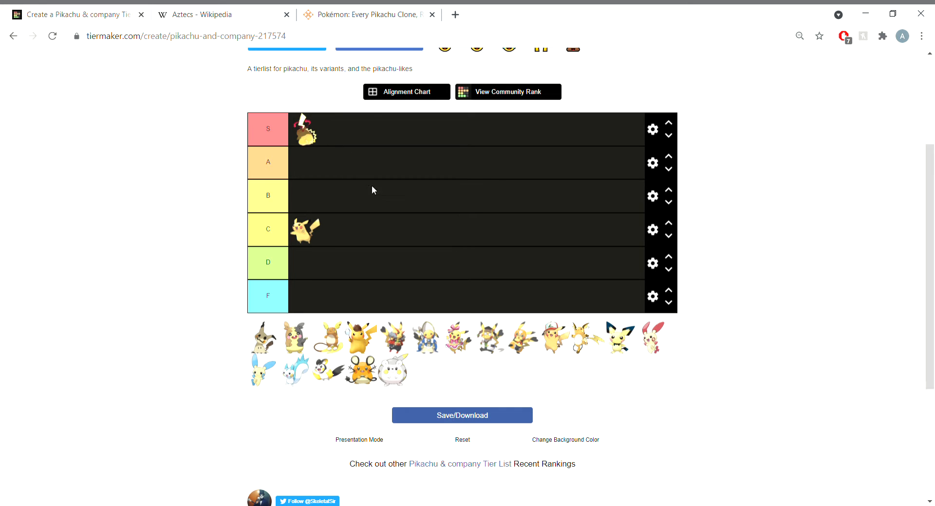
{"action": "mouse_move", "coordinate": [554, 187]}
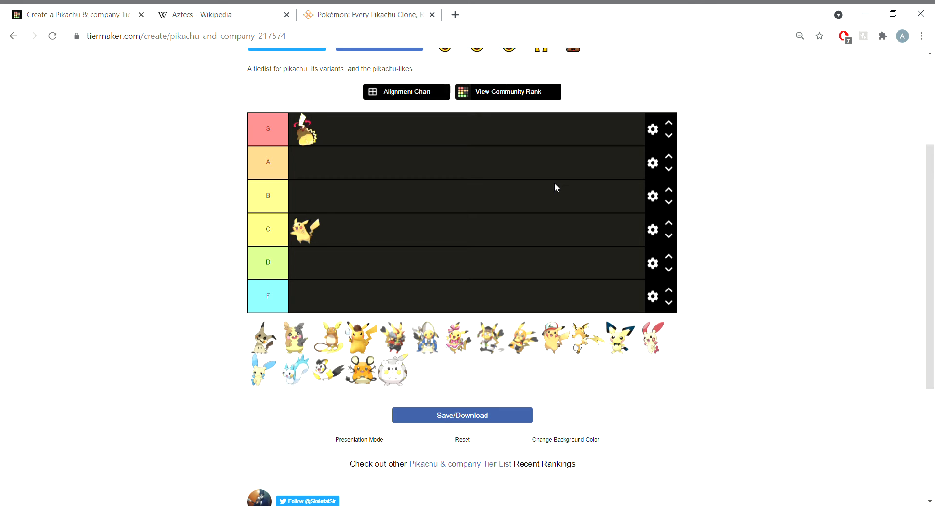
{"action": "mouse_move", "coordinate": [354, 349]}
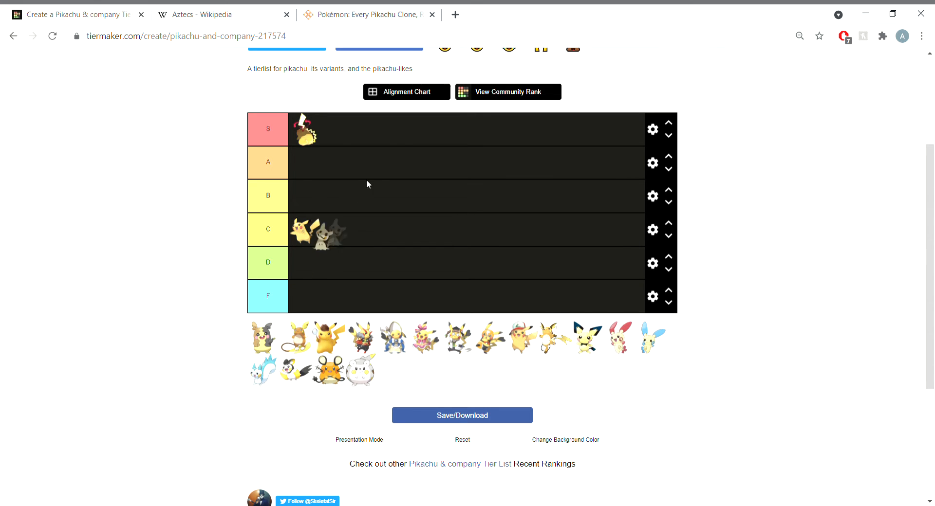
- Move Mimikyu up into the S tier
{"action": "left_click_drag", "start_coordinate": [323, 232], "coordinate": [337, 129]}
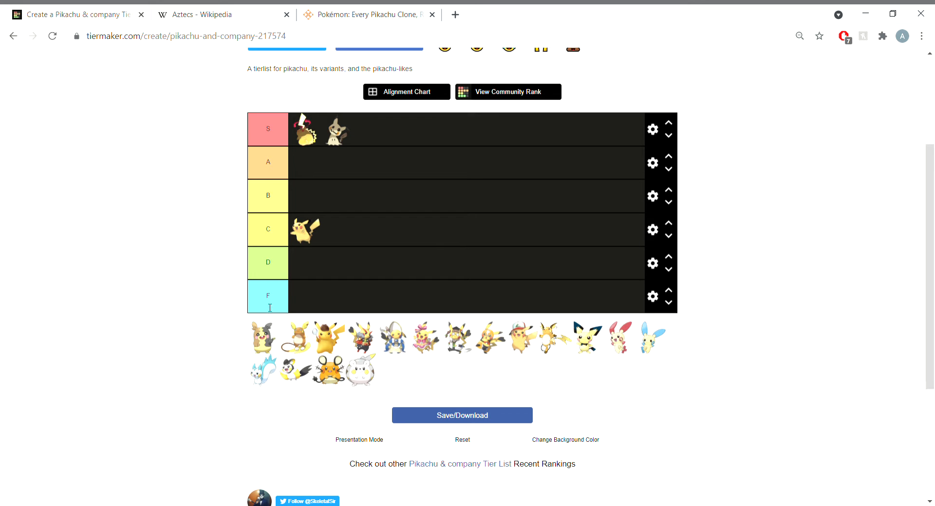
{"action": "mouse_move", "coordinate": [273, 332]}
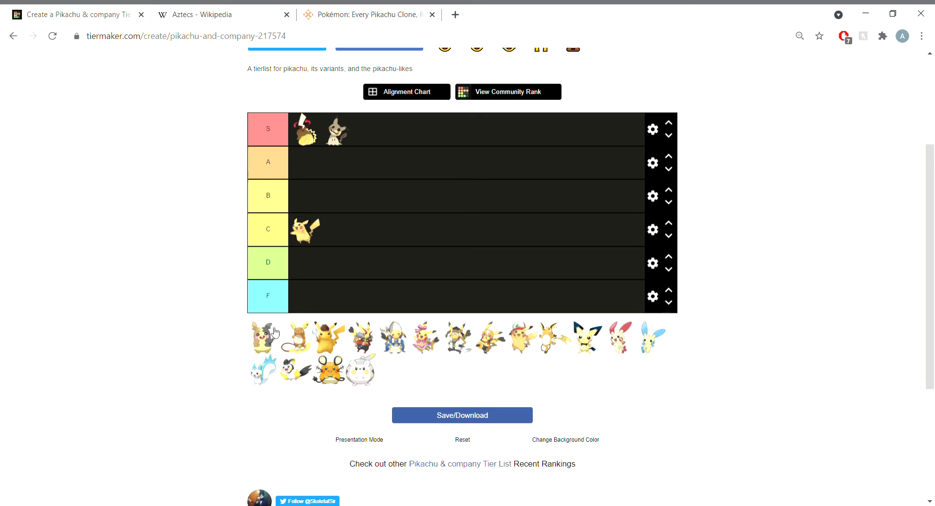
- Drag Morpeko from the pool into F, then move it up to the D tier
{"action": "left_click_drag", "start_coordinate": [261, 334], "coordinate": [337, 230]}
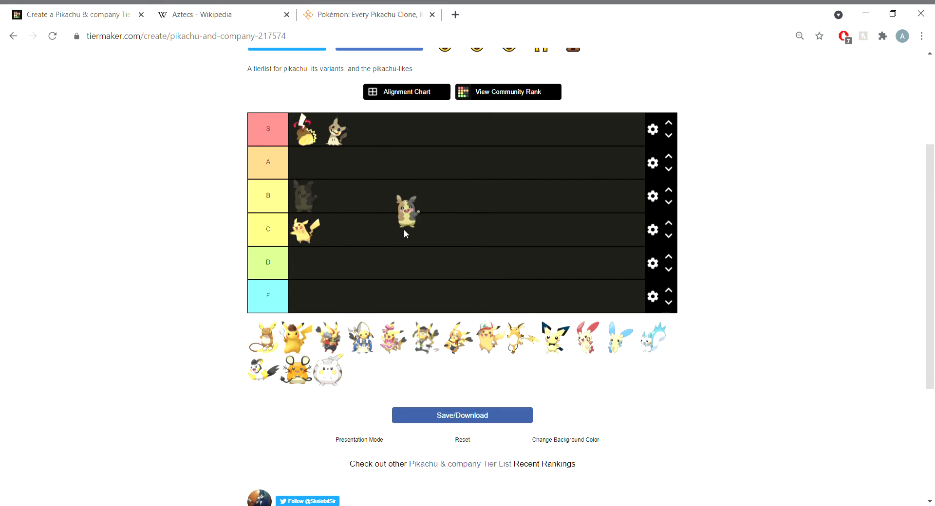
{"action": "left_click_drag", "start_coordinate": [405, 209], "coordinate": [329, 296]}
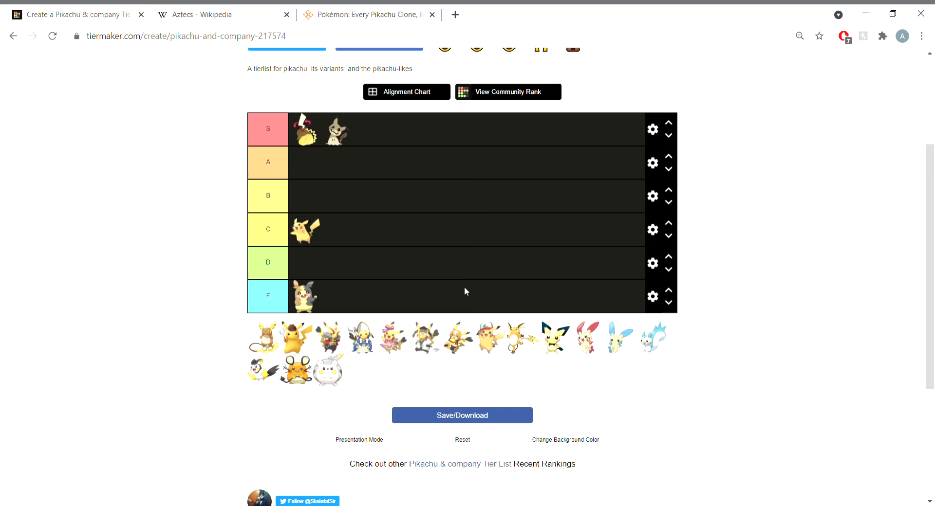
{"action": "mouse_move", "coordinate": [362, 280]}
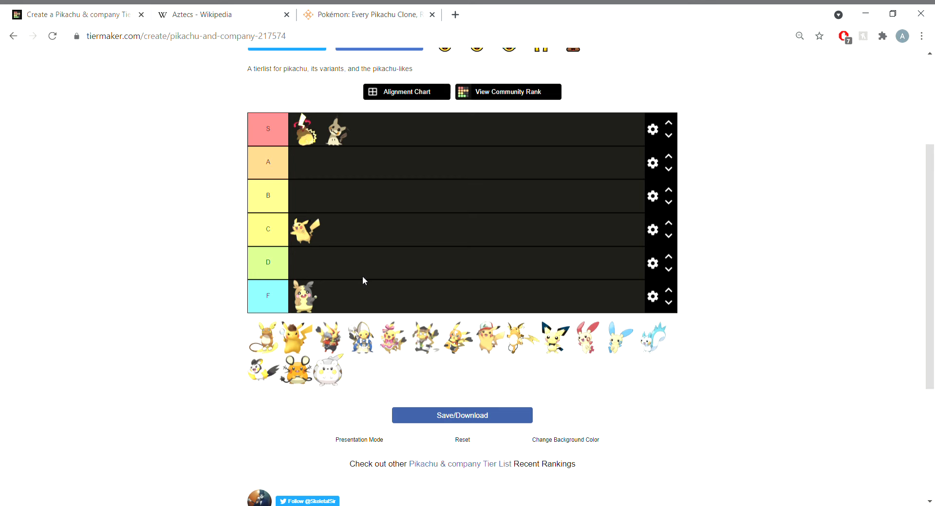
{"action": "mouse_move", "coordinate": [312, 297]}
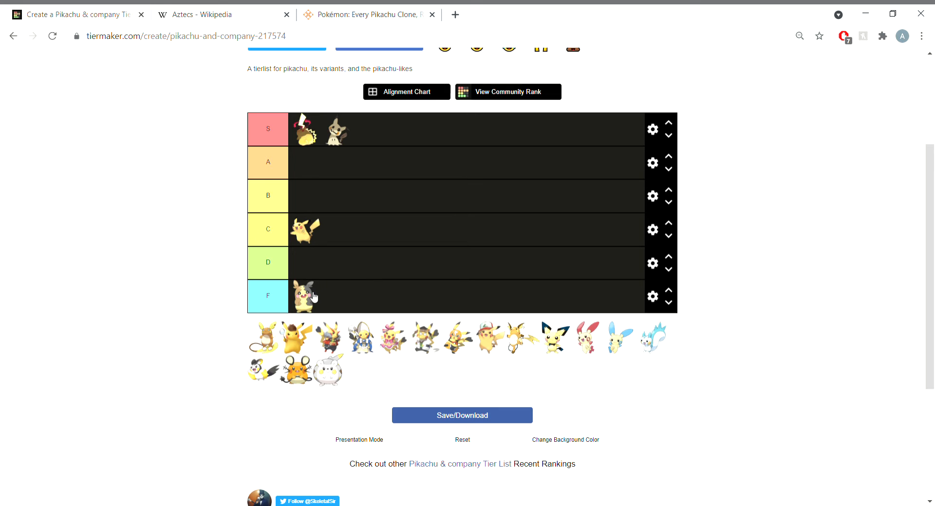
{"action": "left_click_drag", "start_coordinate": [305, 296], "coordinate": [304, 263]}
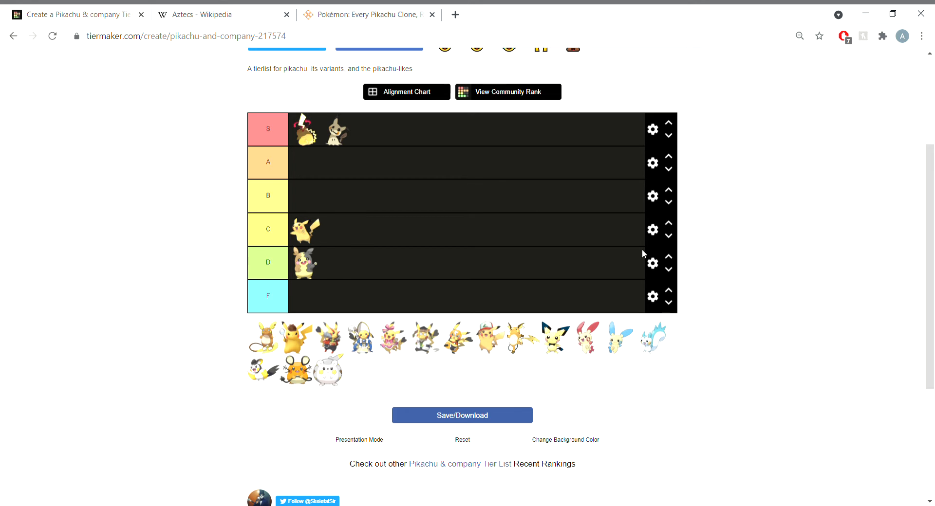
{"action": "mouse_move", "coordinate": [526, 338]}
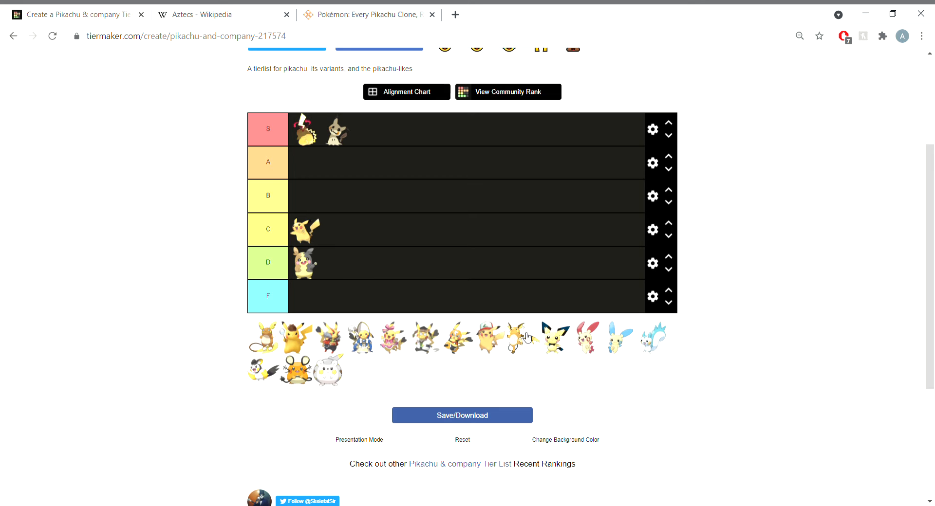
- Rank one Raichu in the B tier and the other in the A tier
{"action": "left_click_drag", "start_coordinate": [526, 338], "coordinate": [304, 195]}
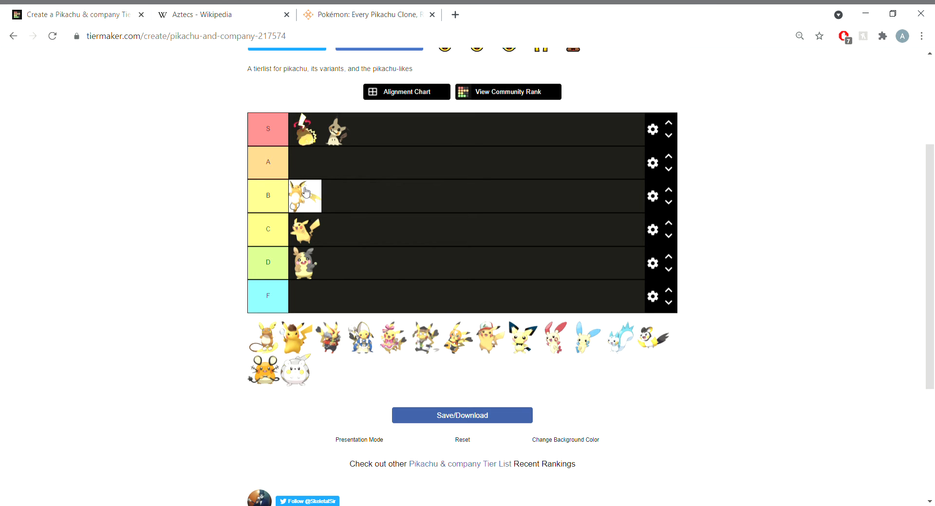
{"action": "mouse_move", "coordinate": [332, 290]}
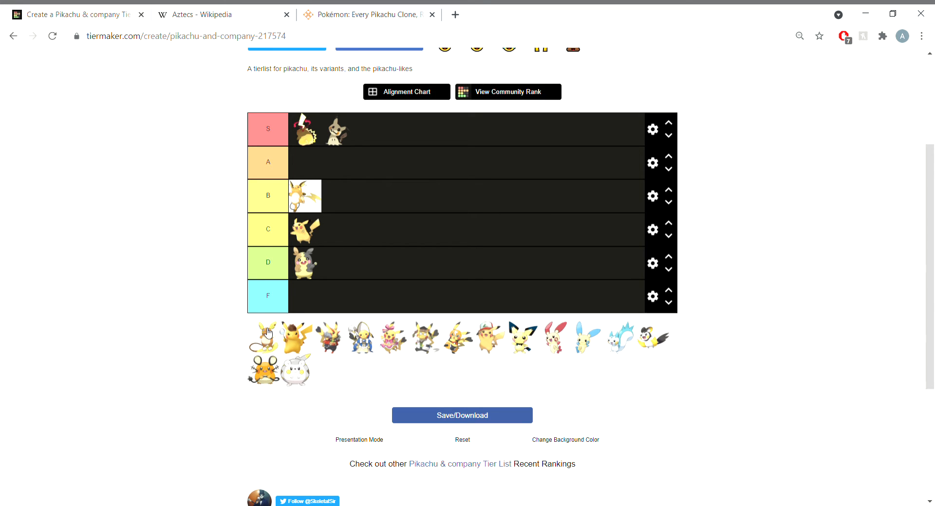
{"action": "mouse_move", "coordinate": [326, 353]}
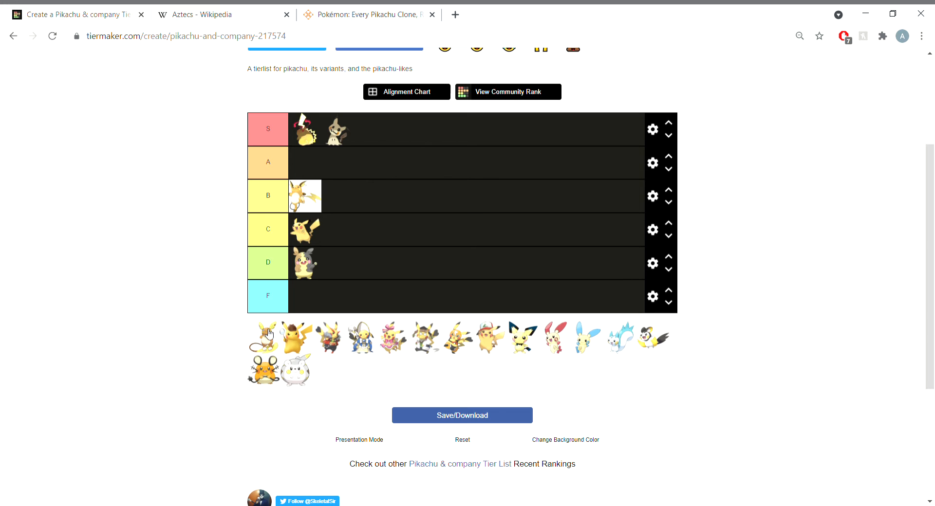
{"action": "left_click_drag", "start_coordinate": [268, 335], "coordinate": [304, 163]}
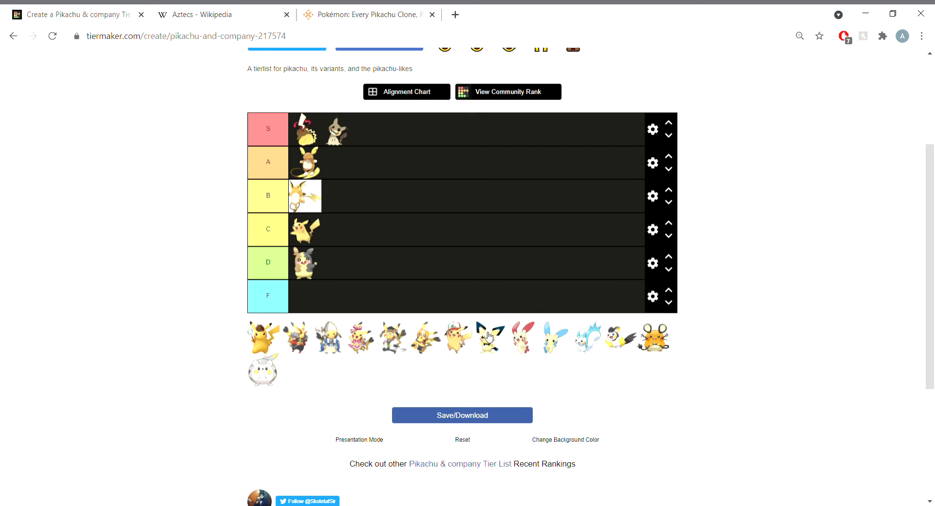
- Drag Pichu from the unranked pool into the A tier beside Raichu
{"action": "left_click_drag", "start_coordinate": [490, 338], "coordinate": [424, 208]}
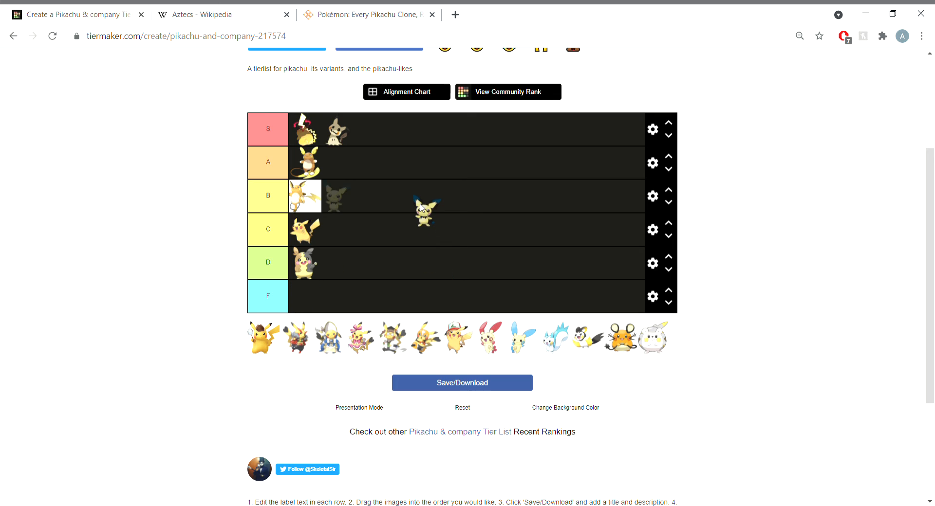
{"action": "left_click_drag", "start_coordinate": [423, 212], "coordinate": [437, 200]}
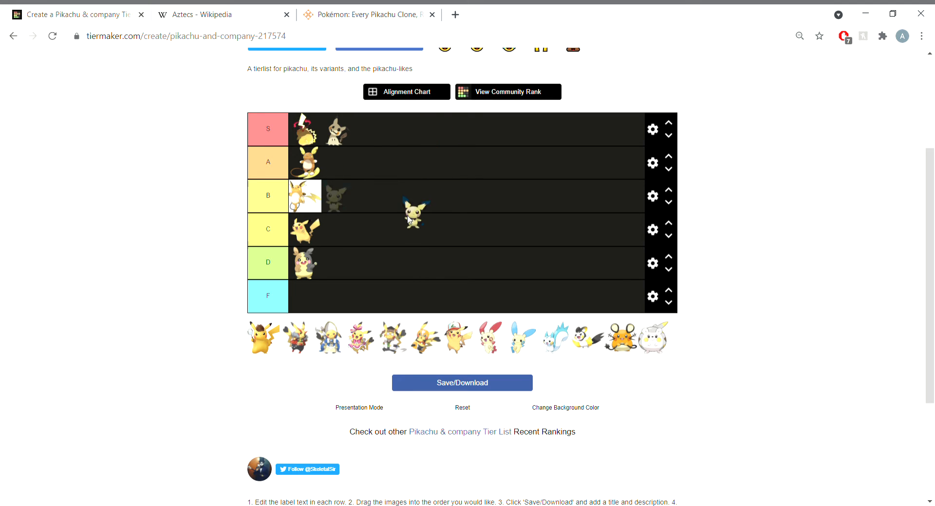
{"action": "left_click_drag", "start_coordinate": [413, 212], "coordinate": [387, 210]}
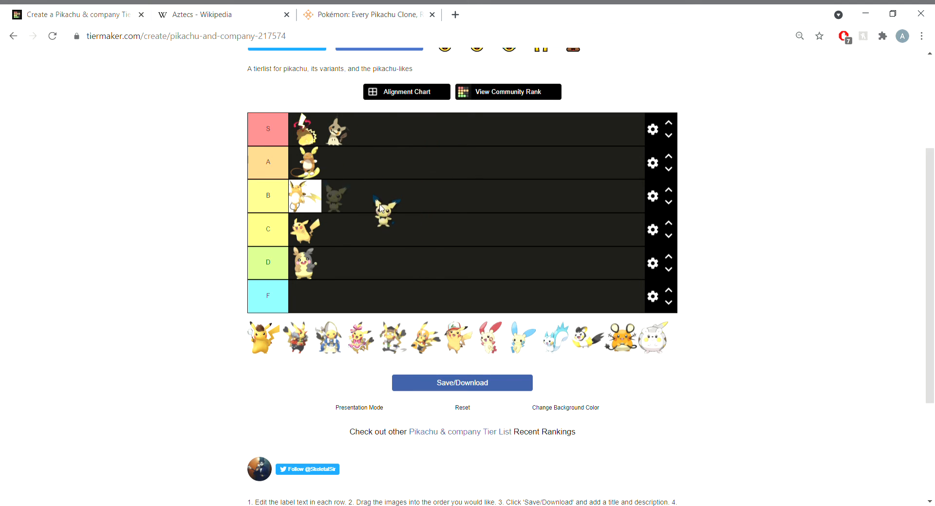
{"action": "left_click_drag", "start_coordinate": [384, 207], "coordinate": [390, 173]}
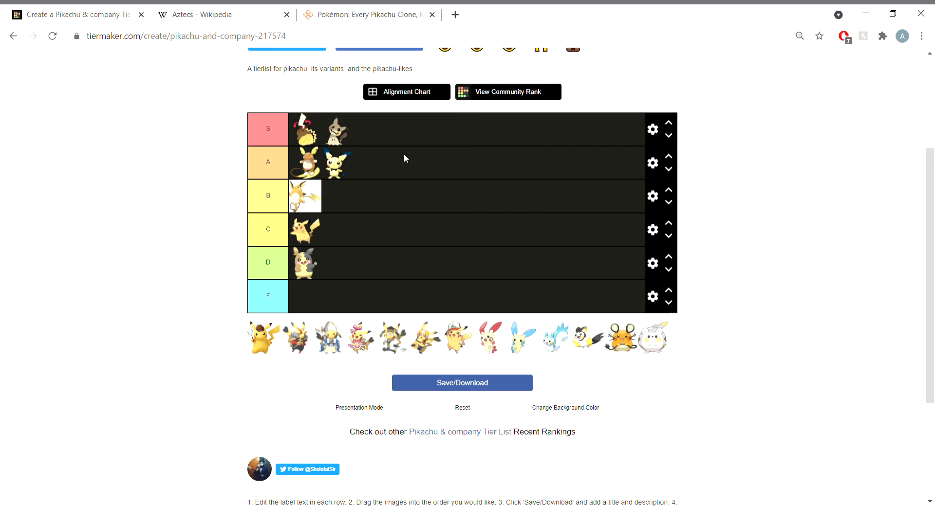
{"action": "mouse_move", "coordinate": [265, 342]}
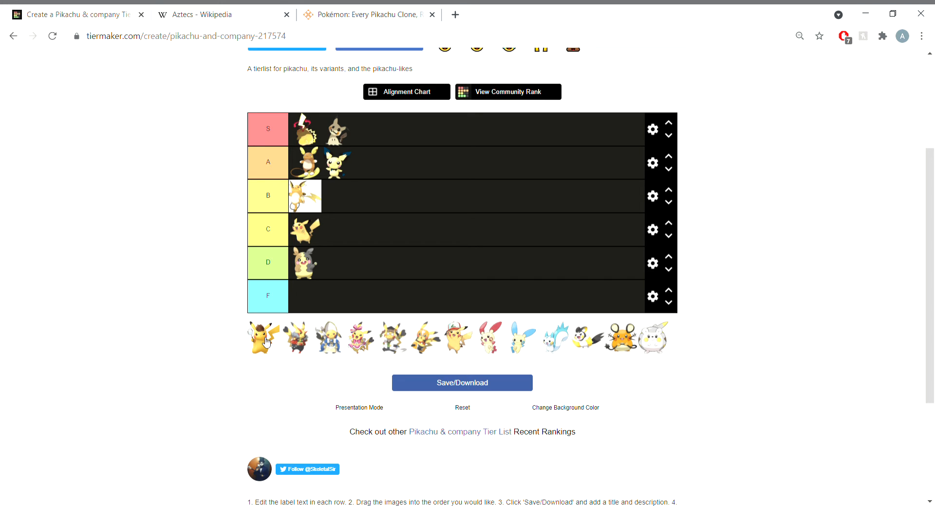
- Drag Detective Pikachu from the pool into the B tier beside Raichu
{"action": "left_click_drag", "start_coordinate": [261, 337], "coordinate": [397, 259]}
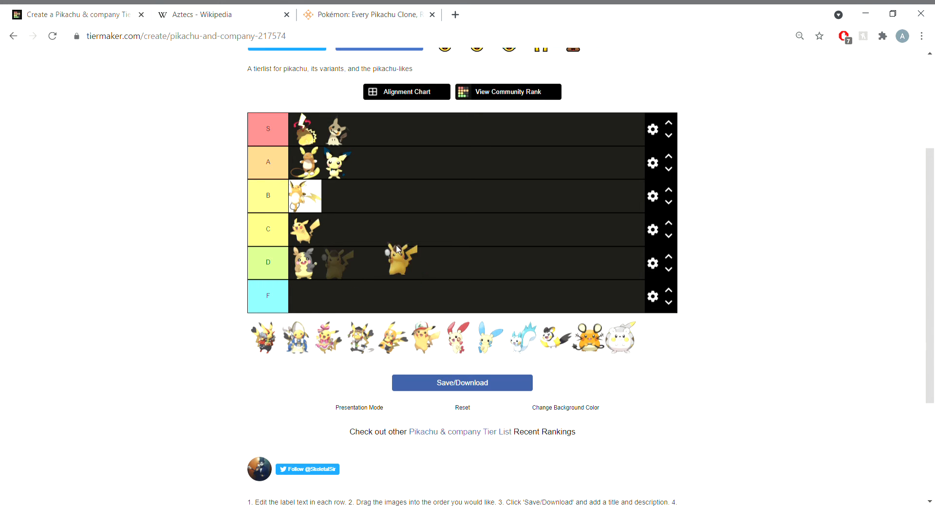
{"action": "left_click_drag", "start_coordinate": [400, 259], "coordinate": [338, 196]}
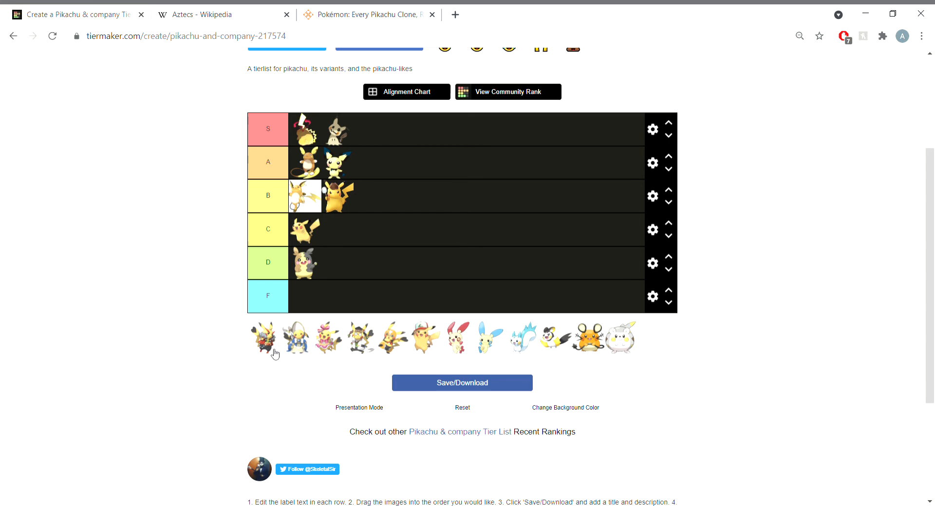
{"action": "mouse_move", "coordinate": [269, 375]}
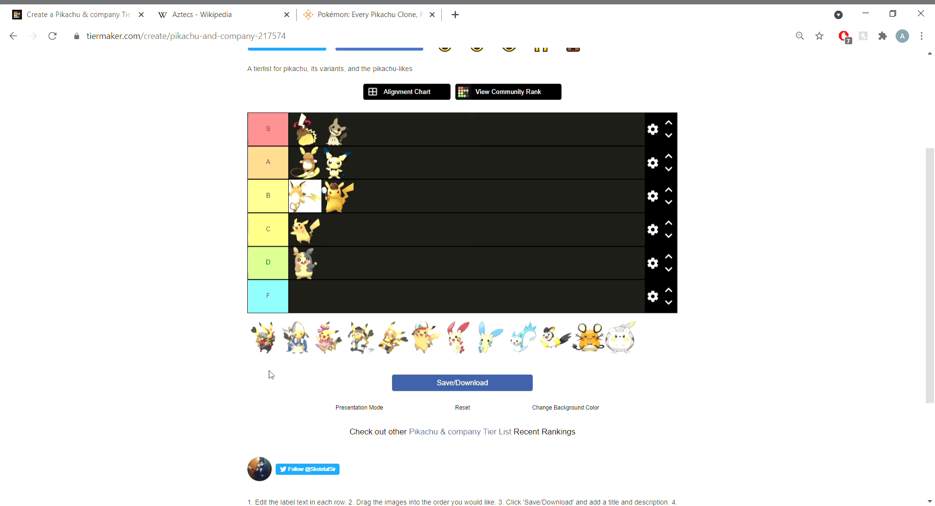
{"action": "mouse_move", "coordinate": [243, 369]}
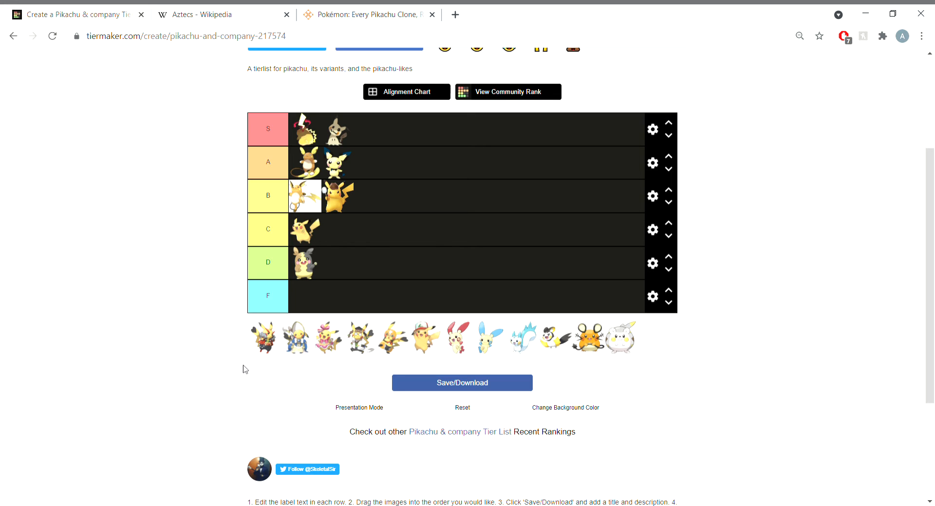
{"action": "mouse_move", "coordinate": [249, 367]}
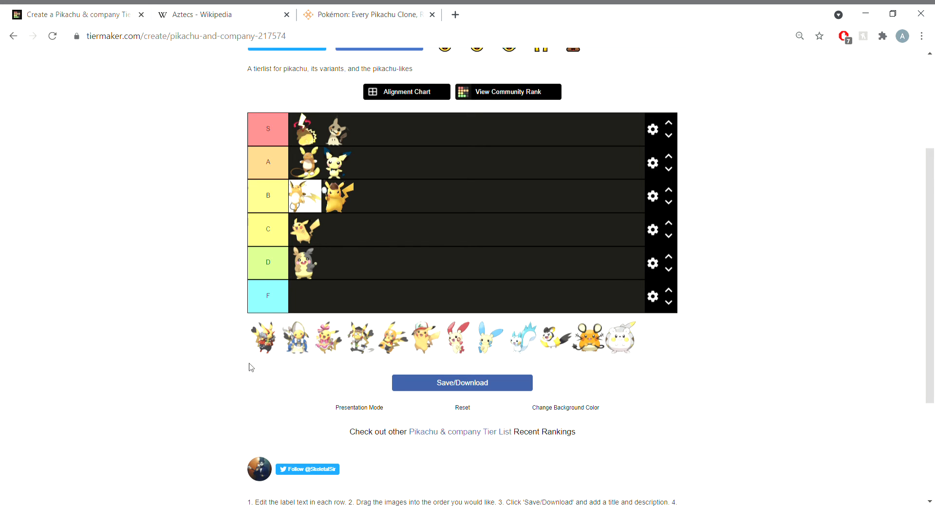
{"action": "mouse_move", "coordinate": [342, 354]}
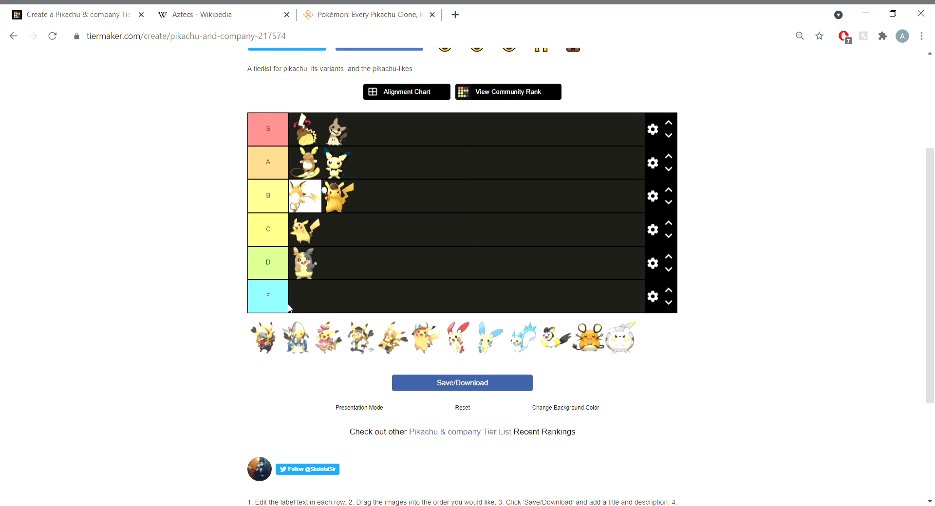
- Place the dark caped and pink costumed Pikachu in C and the white-and-blue one in D
{"action": "left_click_drag", "start_coordinate": [262, 337], "coordinate": [337, 230]}
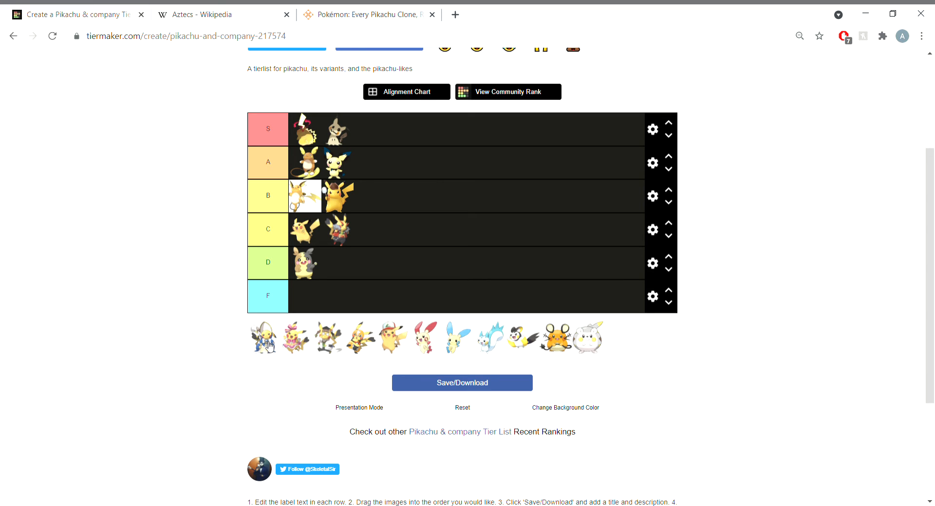
{"action": "left_click_drag", "start_coordinate": [263, 338], "coordinate": [338, 263]}
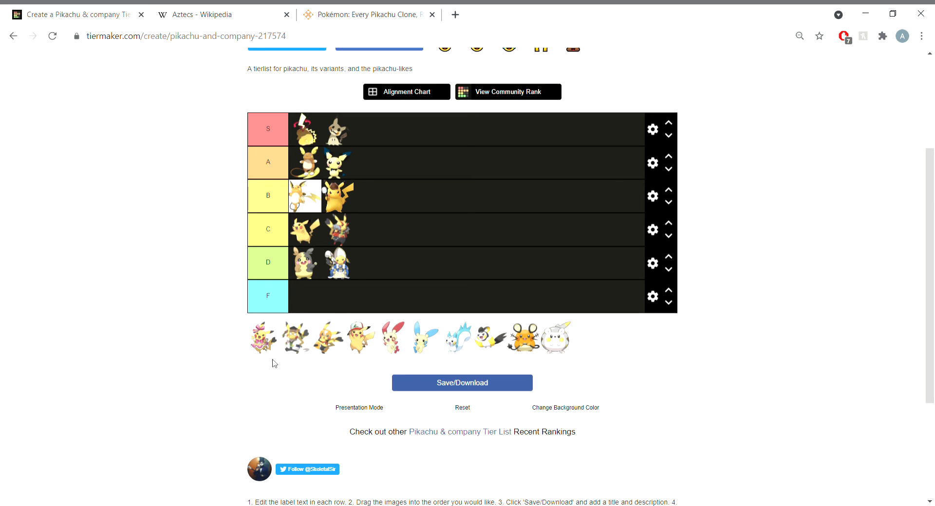
{"action": "mouse_move", "coordinate": [268, 339]}
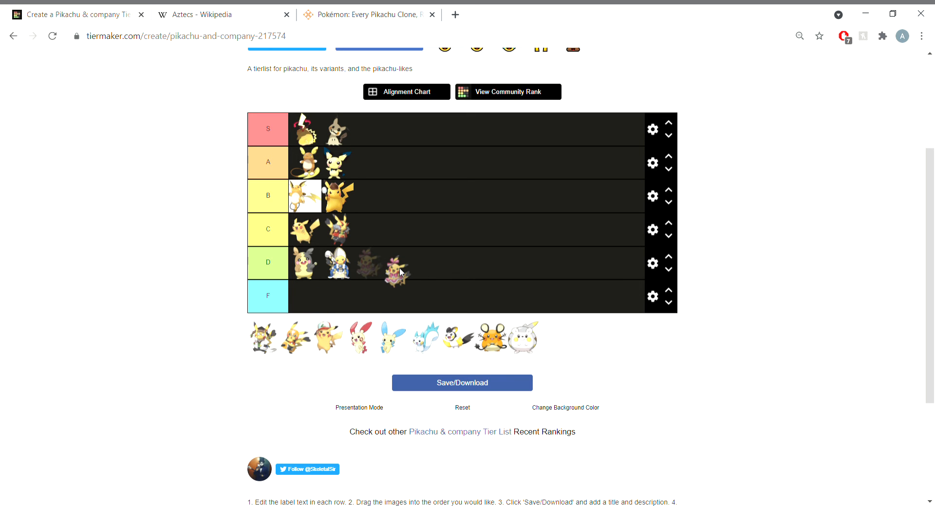
{"action": "left_click_drag", "start_coordinate": [400, 267], "coordinate": [367, 233]}
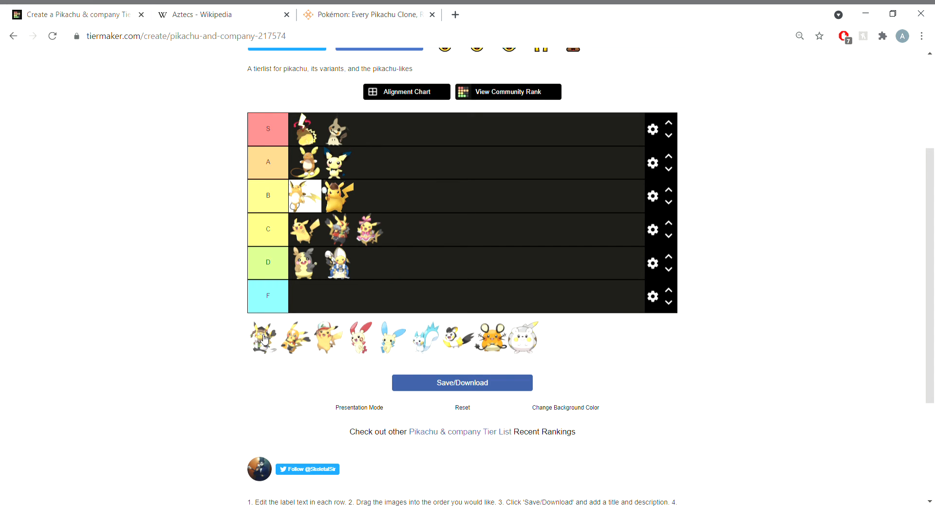
{"action": "mouse_move", "coordinate": [263, 356]}
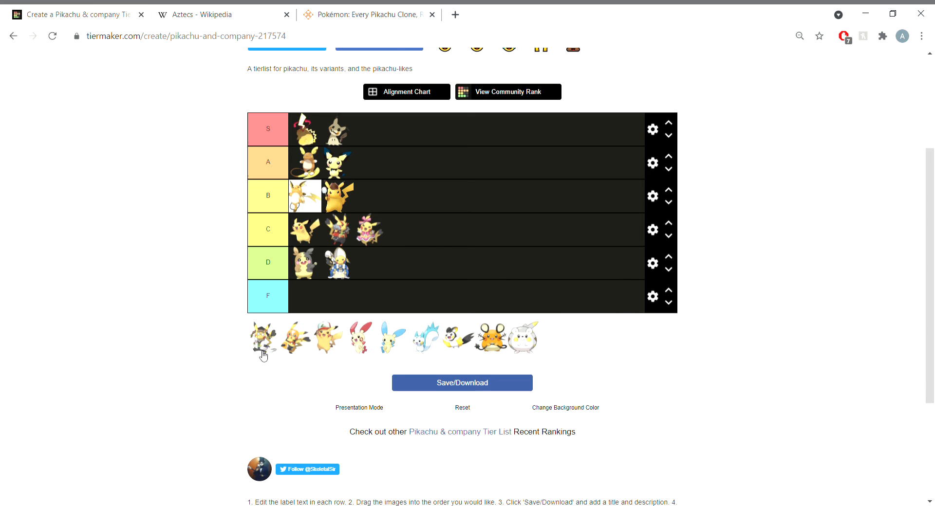
{"action": "mouse_move", "coordinate": [284, 349]}
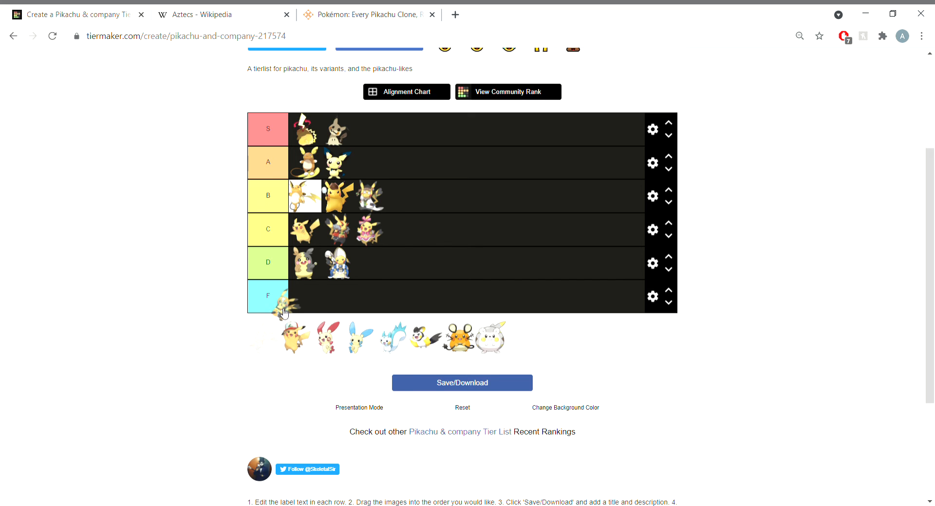
- Place a Pikachu variant in the A tier and the white-capped Pikachu in the F tier
{"action": "left_click_drag", "start_coordinate": [261, 337], "coordinate": [382, 130]}
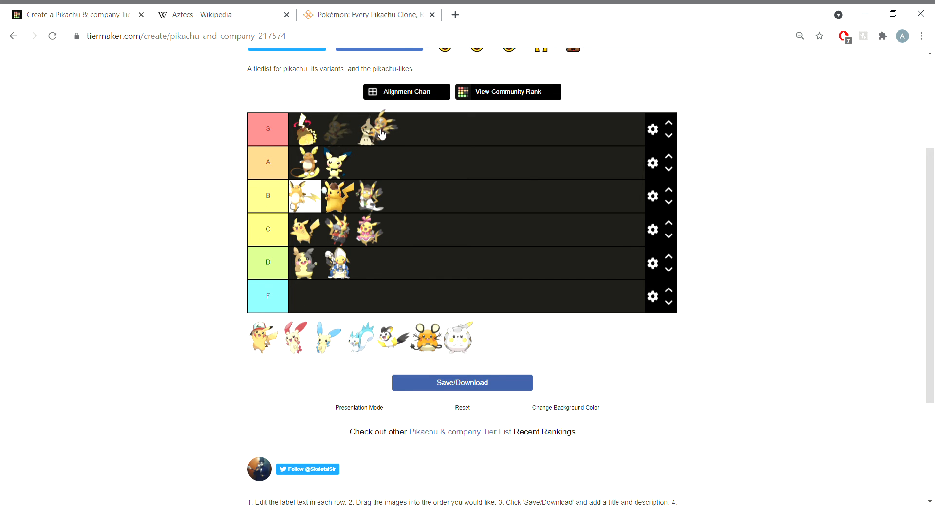
{"action": "left_click_drag", "start_coordinate": [380, 129], "coordinate": [370, 162]}
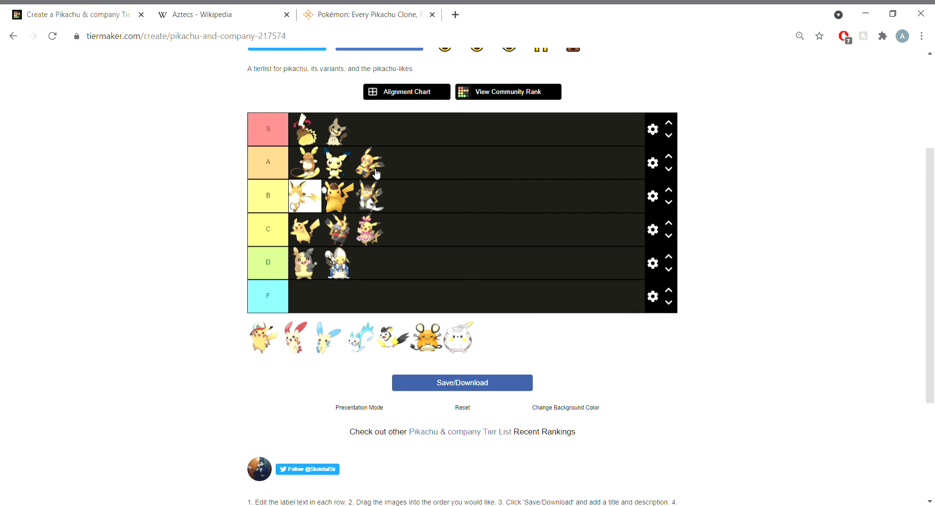
{"action": "mouse_move", "coordinate": [257, 345]}
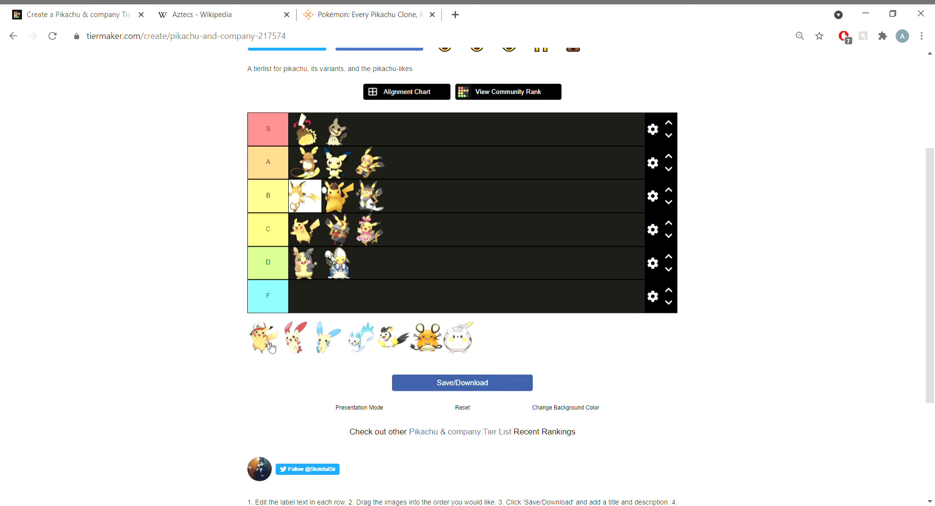
{"action": "left_click_drag", "start_coordinate": [261, 337], "coordinate": [304, 295]}
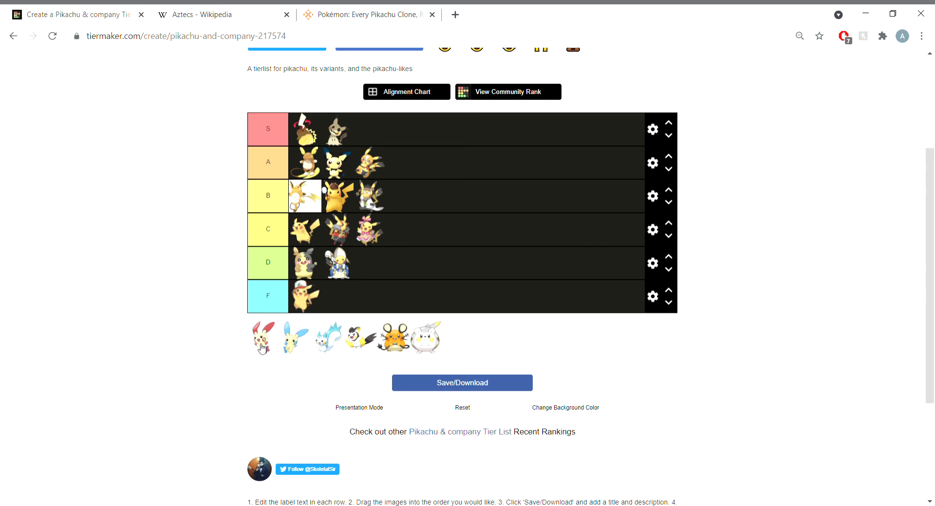
{"action": "mouse_move", "coordinate": [244, 354]}
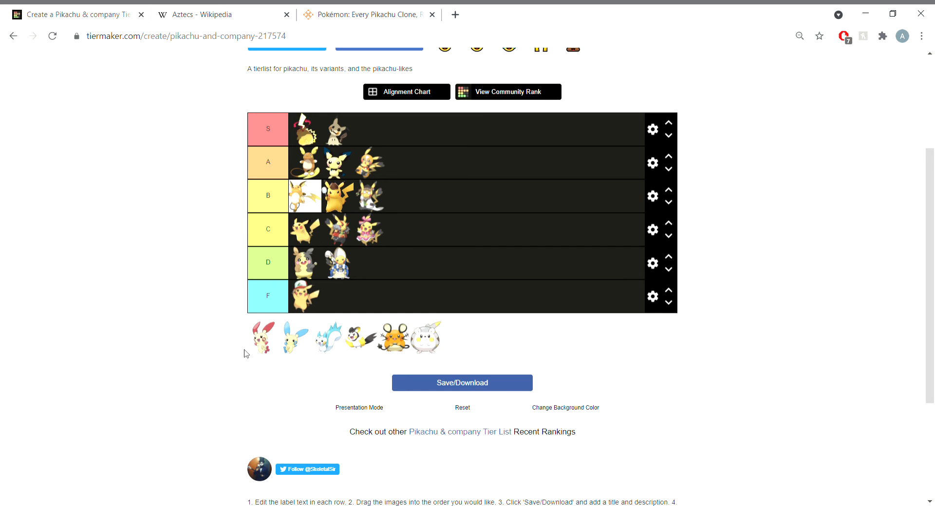
{"action": "mouse_move", "coordinate": [288, 346]}
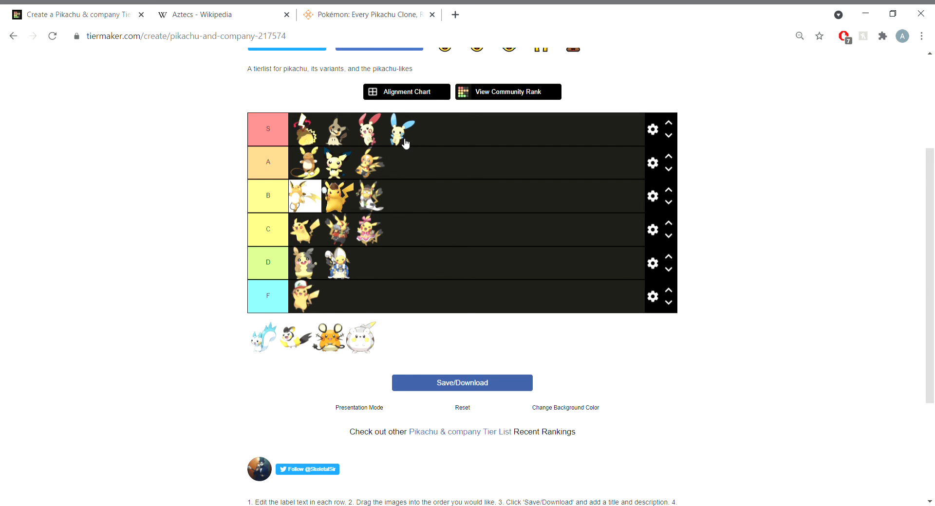
{"action": "mouse_move", "coordinate": [506, 197]}
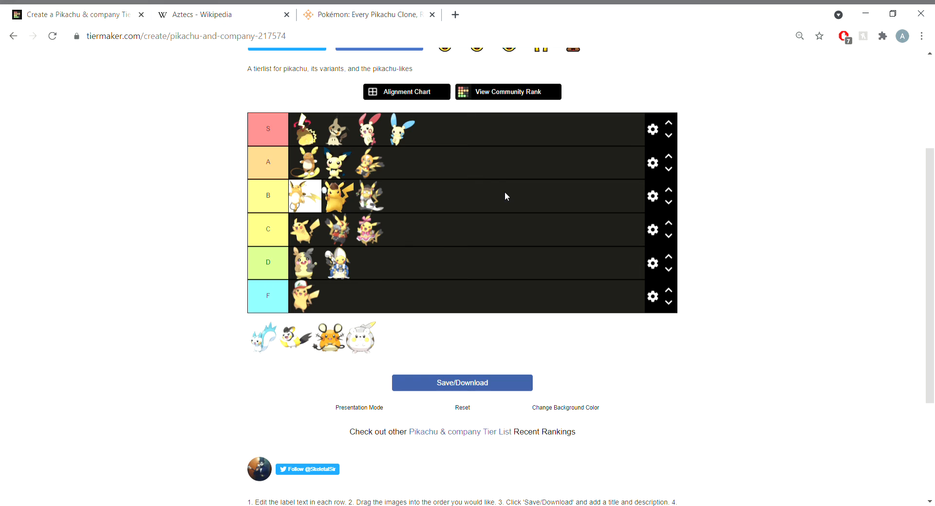
{"action": "mouse_move", "coordinate": [888, 503]}
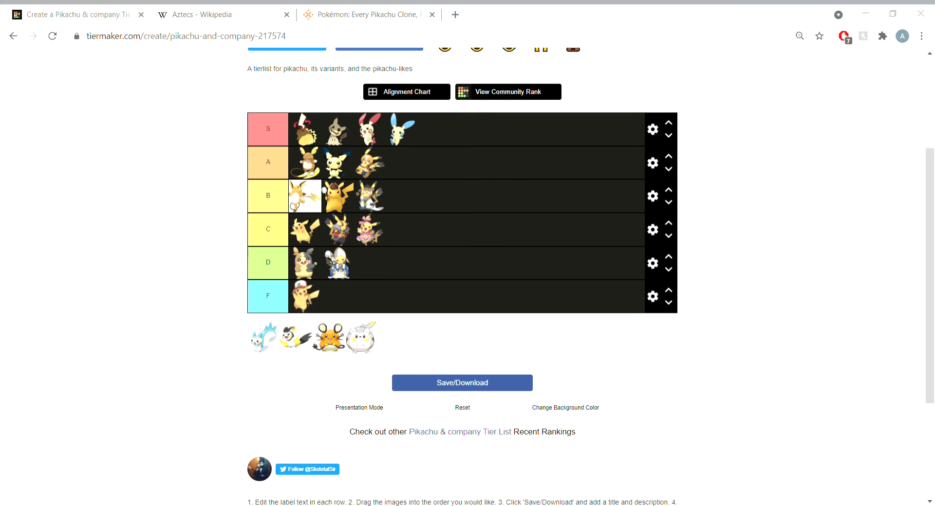
{"action": "mouse_move", "coordinate": [844, 472]}
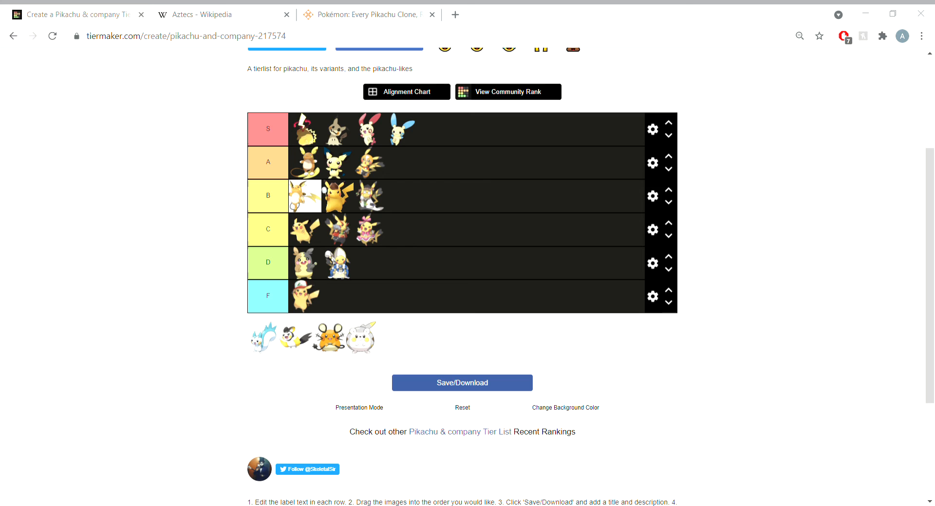
{"action": "mouse_move", "coordinate": [353, 456]}
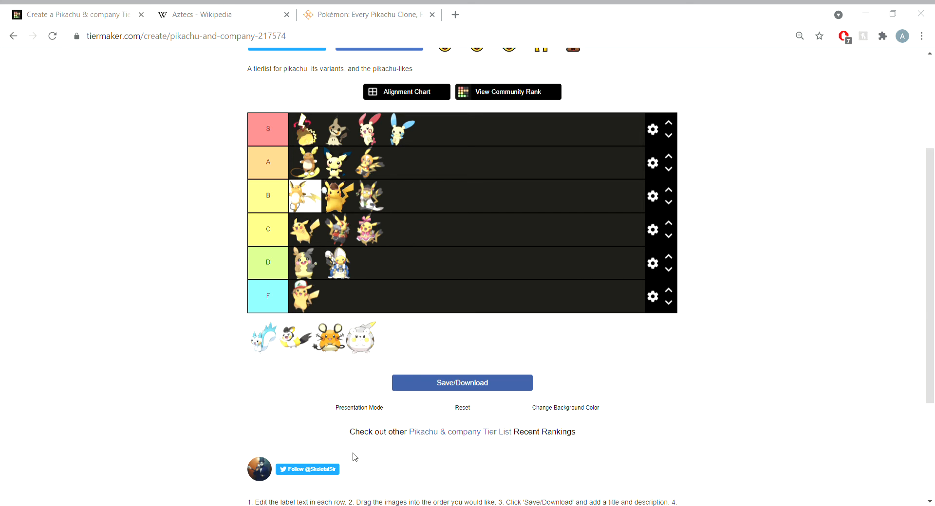
{"action": "mouse_move", "coordinate": [277, 321]}
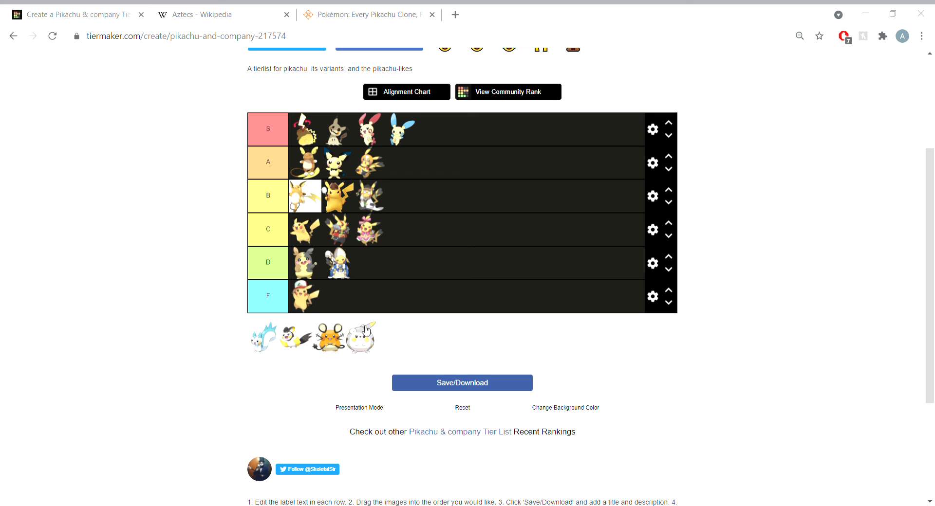
{"action": "mouse_move", "coordinate": [365, 330]}
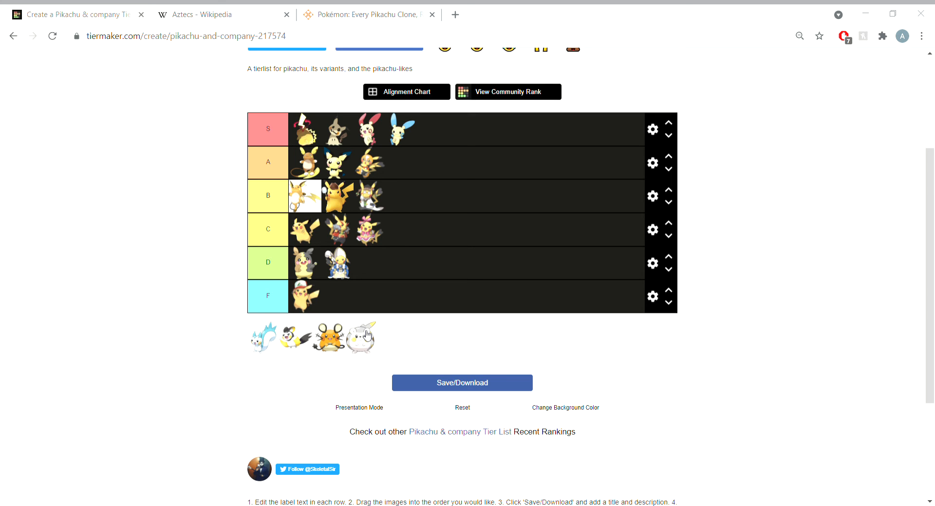
- Drag Togedemaru from the pool into the F tier beside the white-capped Pikachu
{"action": "left_click_drag", "start_coordinate": [361, 336], "coordinate": [430, 170]}
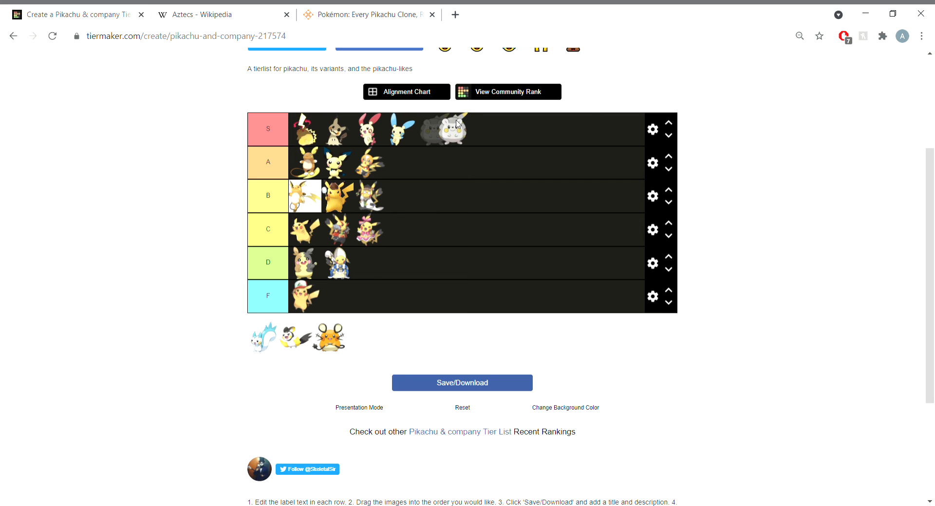
{"action": "left_click_drag", "start_coordinate": [450, 130], "coordinate": [354, 303]}
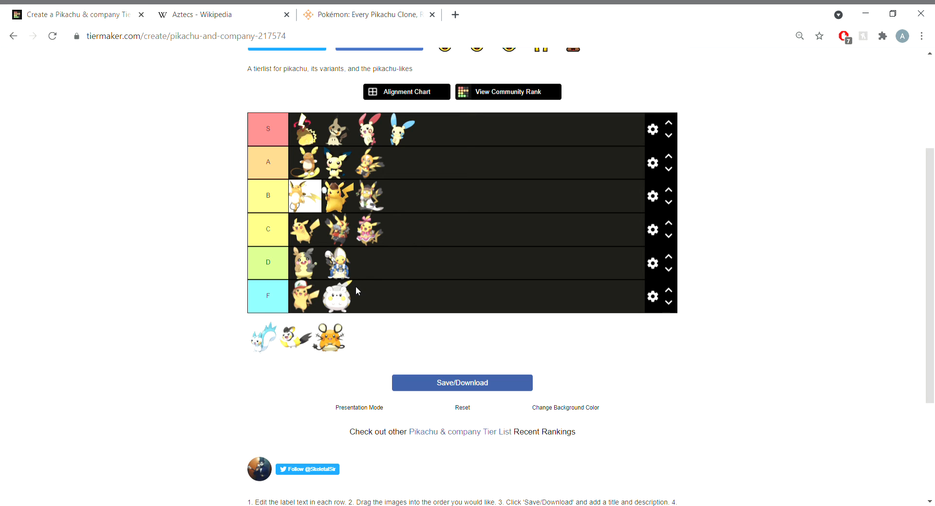
{"action": "mouse_move", "coordinate": [317, 367]}
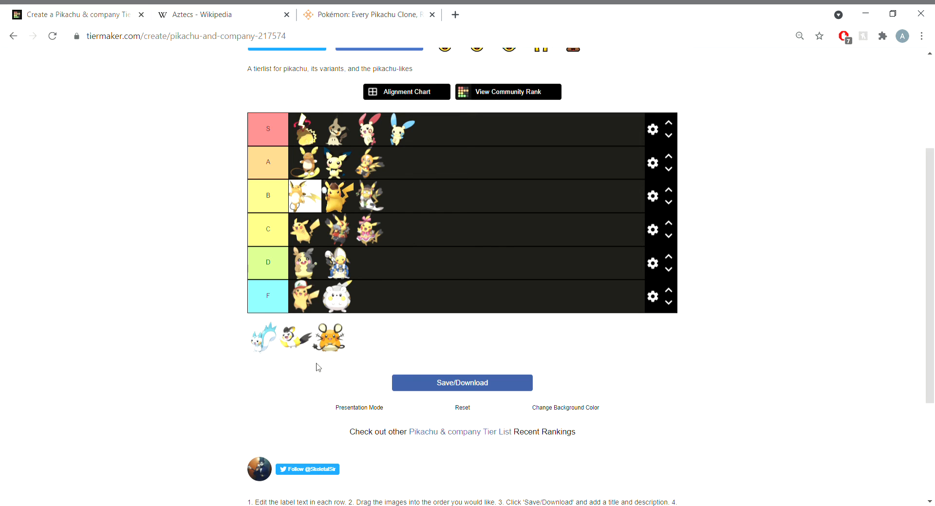
{"action": "mouse_move", "coordinate": [338, 348]}
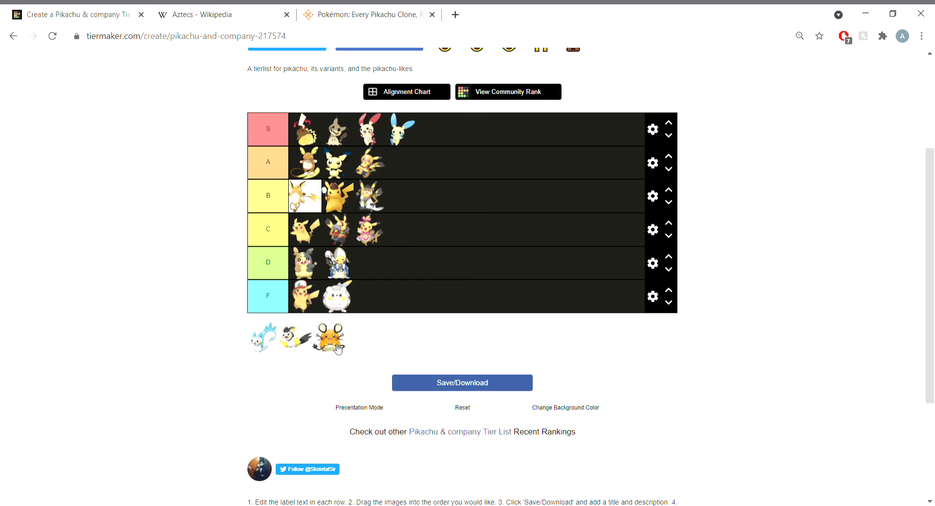
{"action": "mouse_move", "coordinate": [346, 351]}
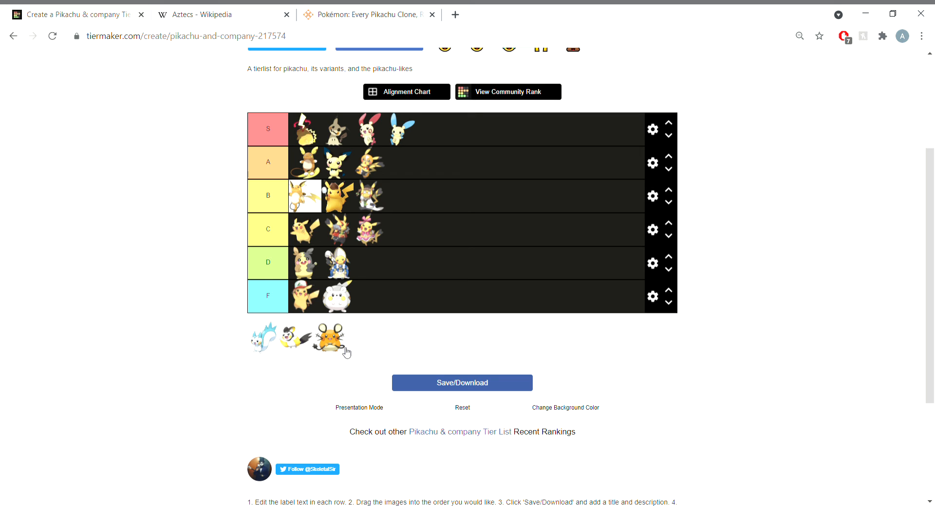
{"action": "mouse_move", "coordinate": [329, 344]}
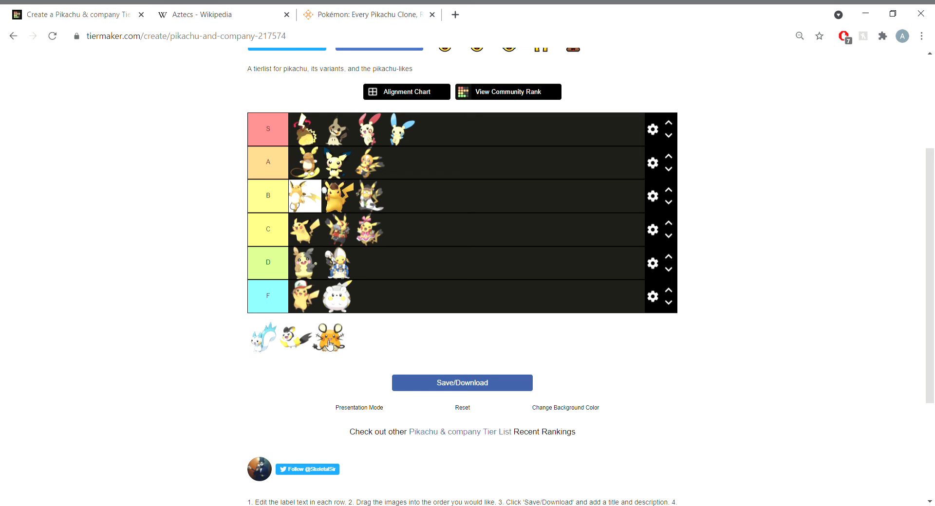
- Rank Dedenne in the D tier
{"action": "left_click_drag", "start_coordinate": [327, 338], "coordinate": [385, 262]}
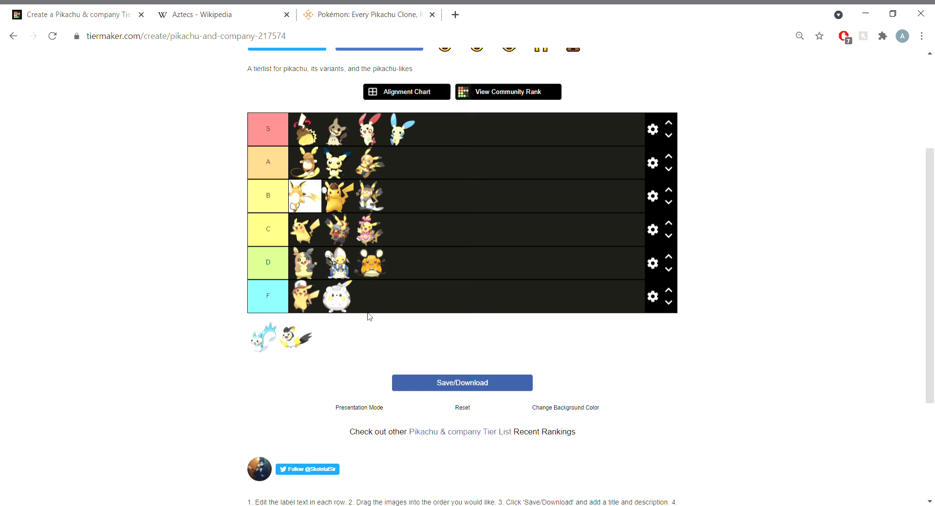
{"action": "mouse_move", "coordinate": [388, 258]}
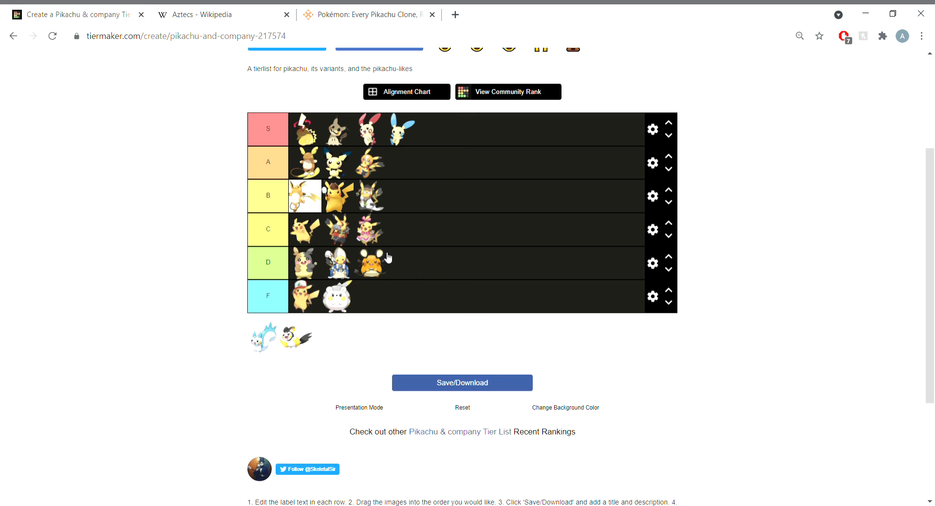
{"action": "mouse_move", "coordinate": [370, 274]}
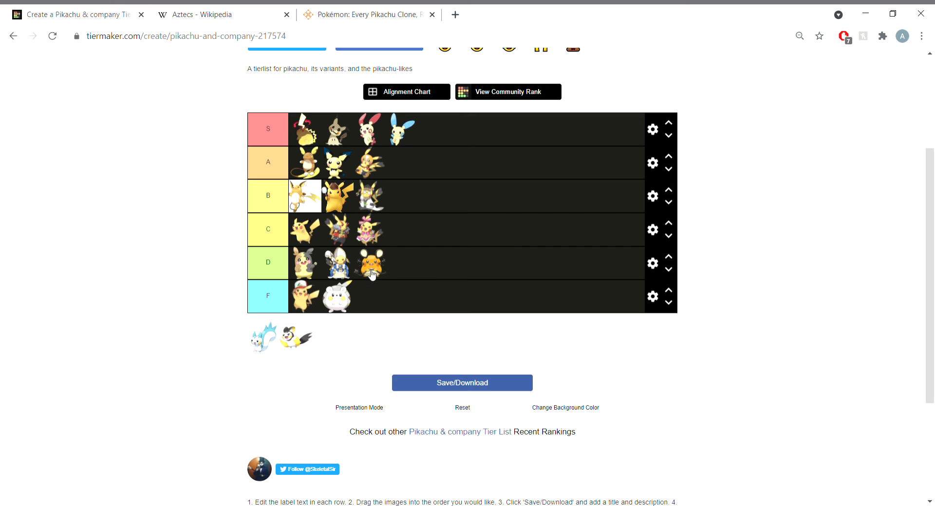
{"action": "mouse_move", "coordinate": [338, 165]}
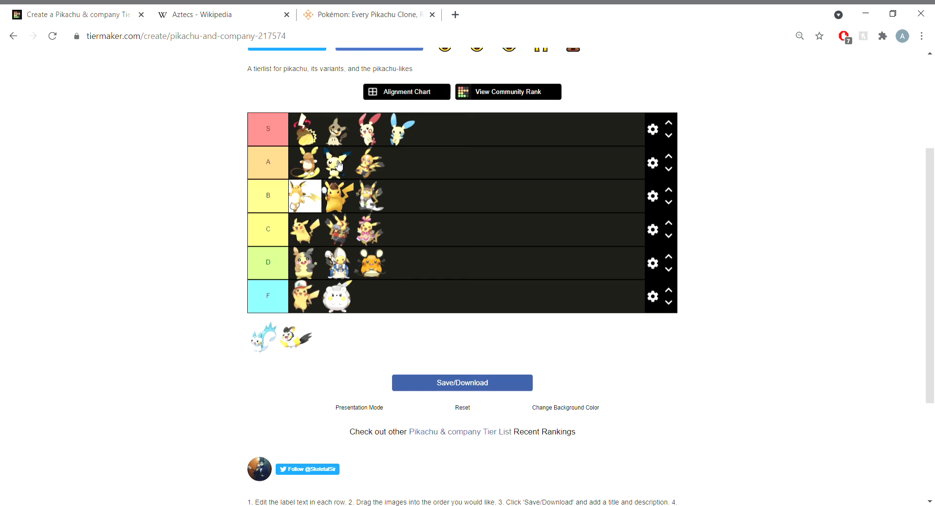
{"action": "mouse_move", "coordinate": [304, 267]}
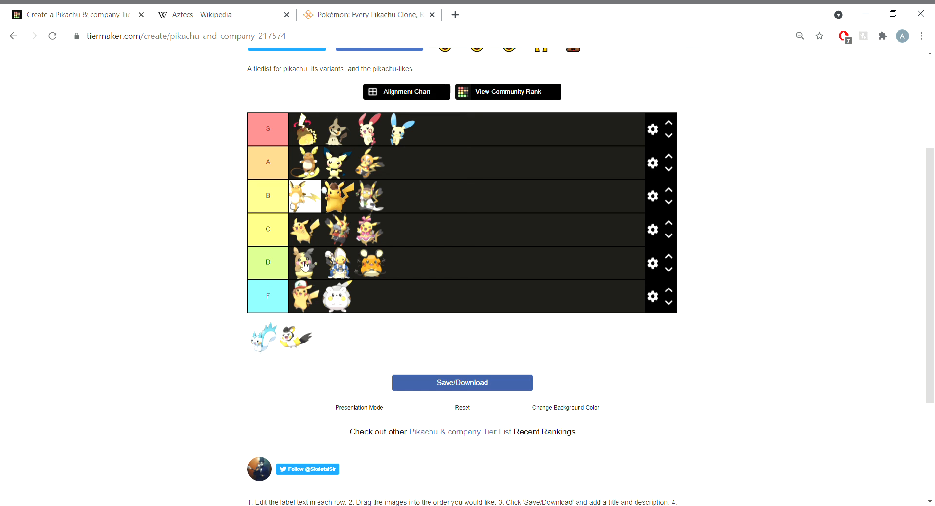
{"action": "mouse_move", "coordinate": [371, 159]}
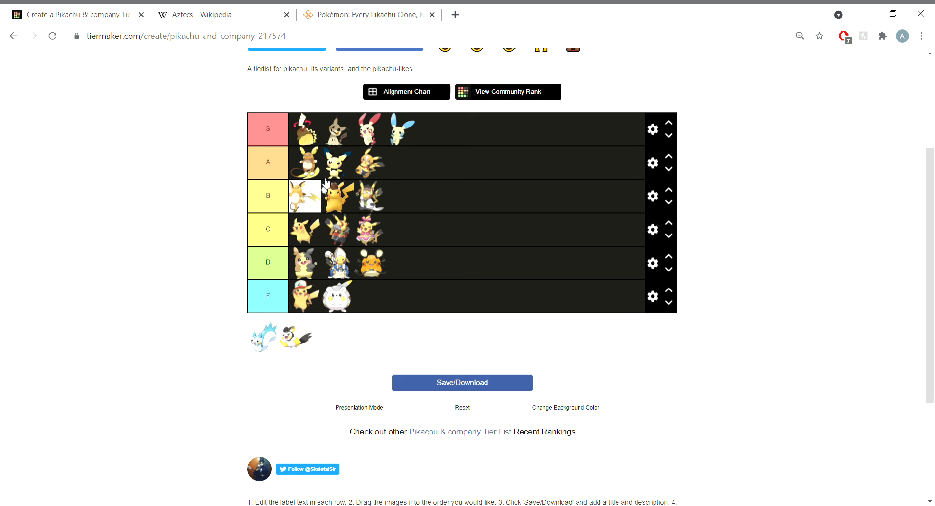
{"action": "mouse_move", "coordinate": [363, 213]}
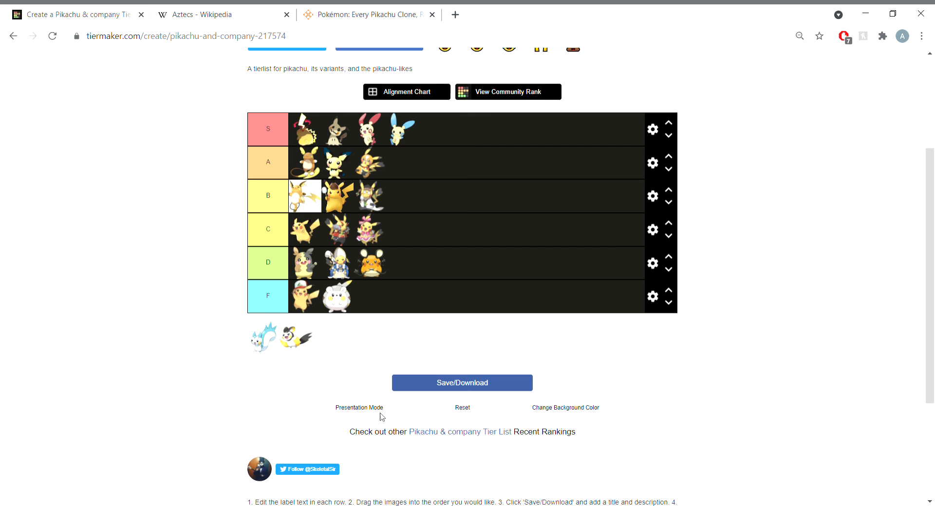
{"action": "mouse_move", "coordinate": [262, 348]}
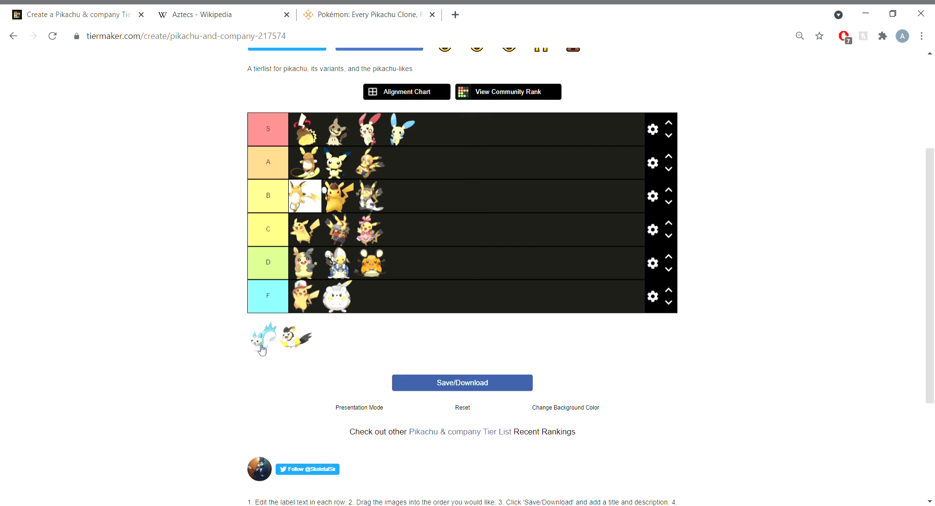
{"action": "mouse_move", "coordinate": [272, 340]}
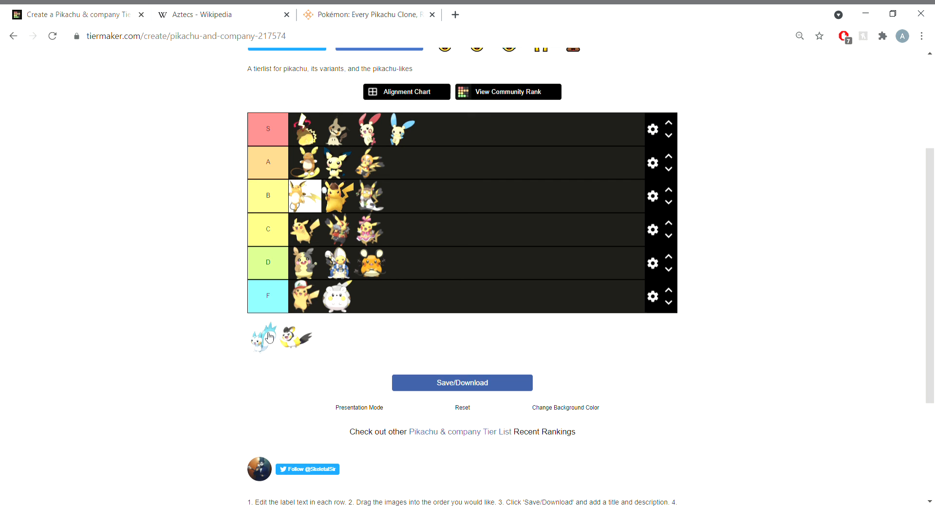
- Rank Pachirisu in the A tier
{"action": "left_click_drag", "start_coordinate": [262, 337], "coordinate": [411, 163]}
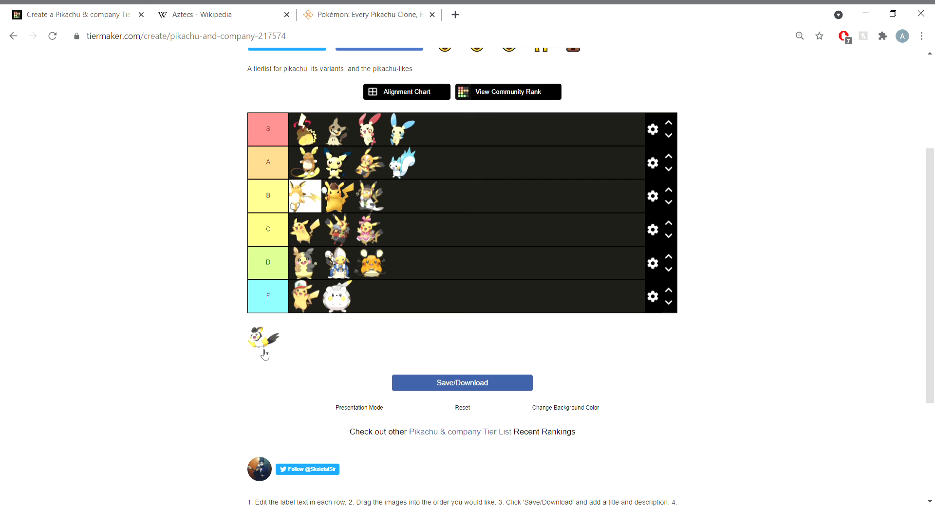
{"action": "mouse_move", "coordinate": [268, 343]}
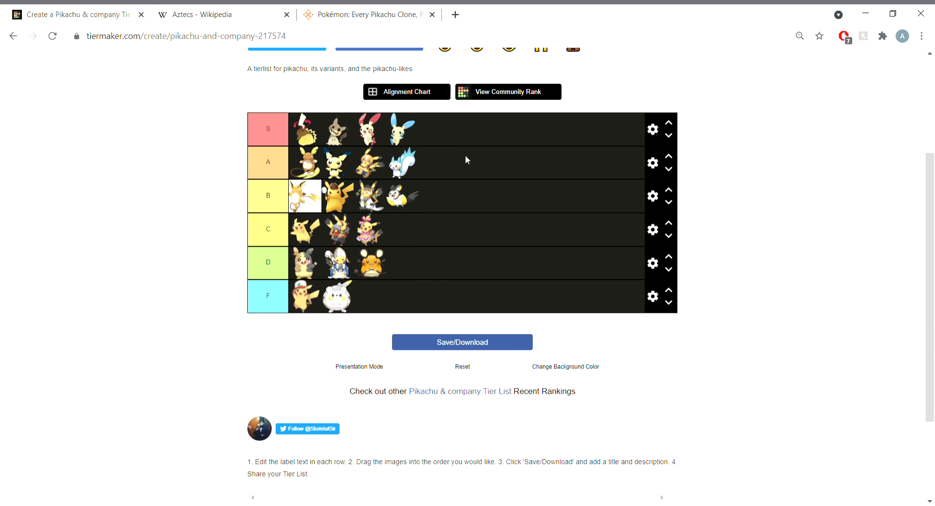
{"action": "mouse_move", "coordinate": [331, 109]}
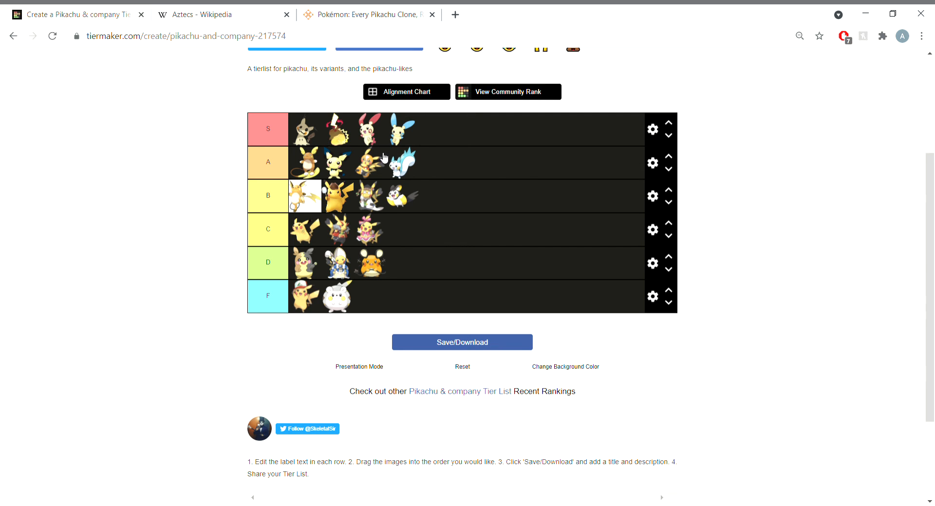
{"action": "mouse_move", "coordinate": [432, 123]}
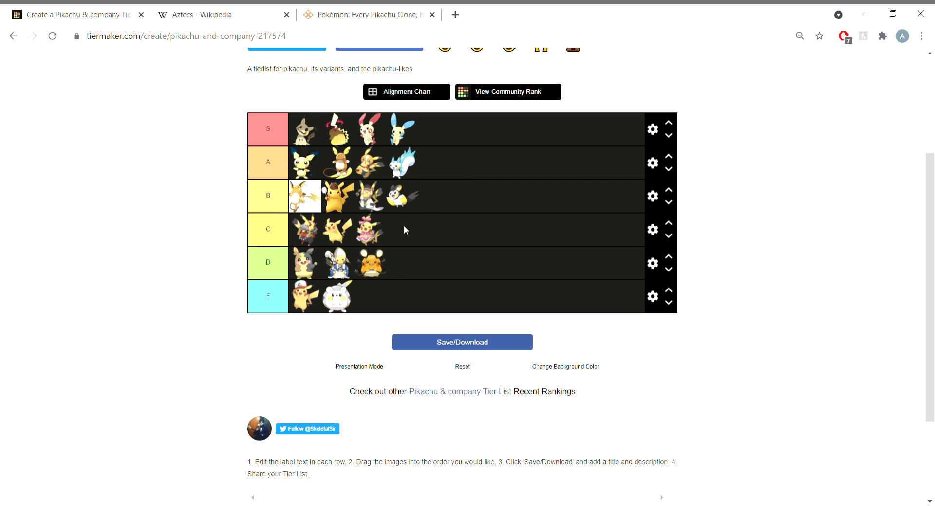
{"action": "mouse_move", "coordinate": [477, 234]}
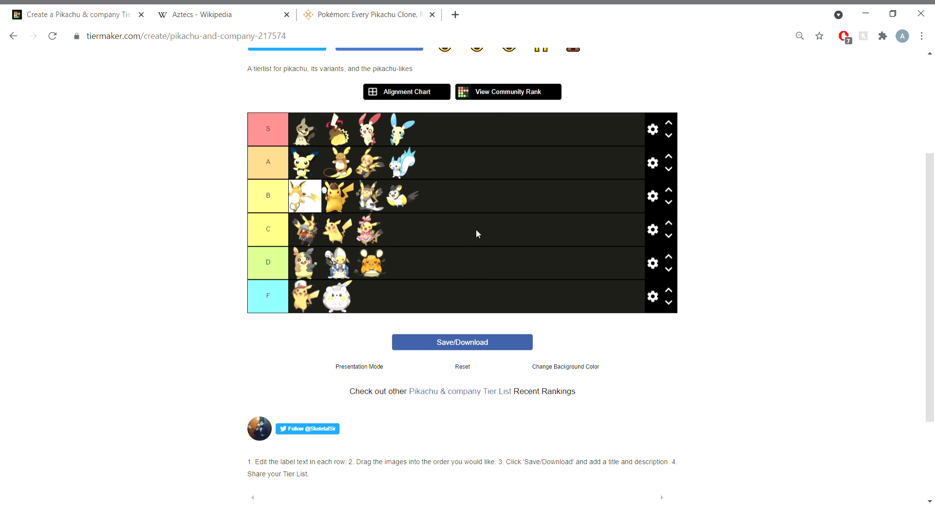
{"action": "mouse_move", "coordinate": [459, 235]}
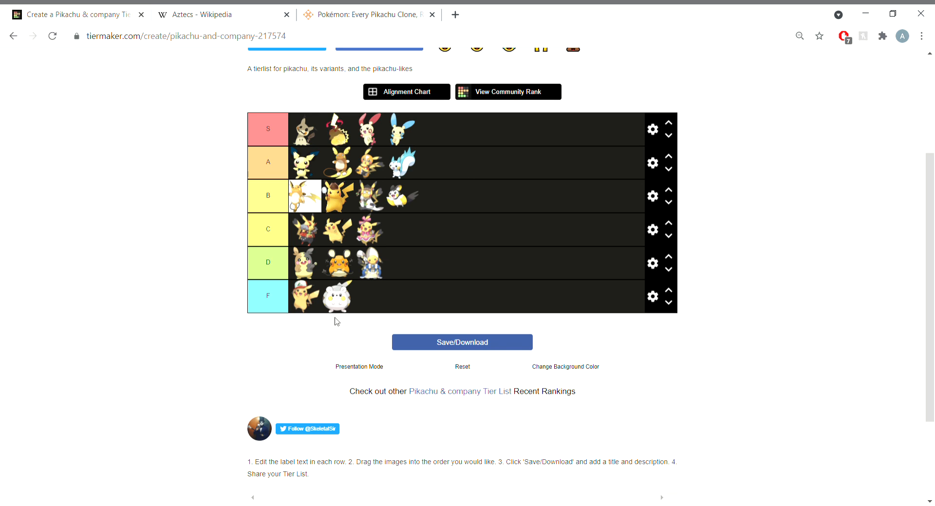
{"action": "mouse_move", "coordinate": [304, 310]}
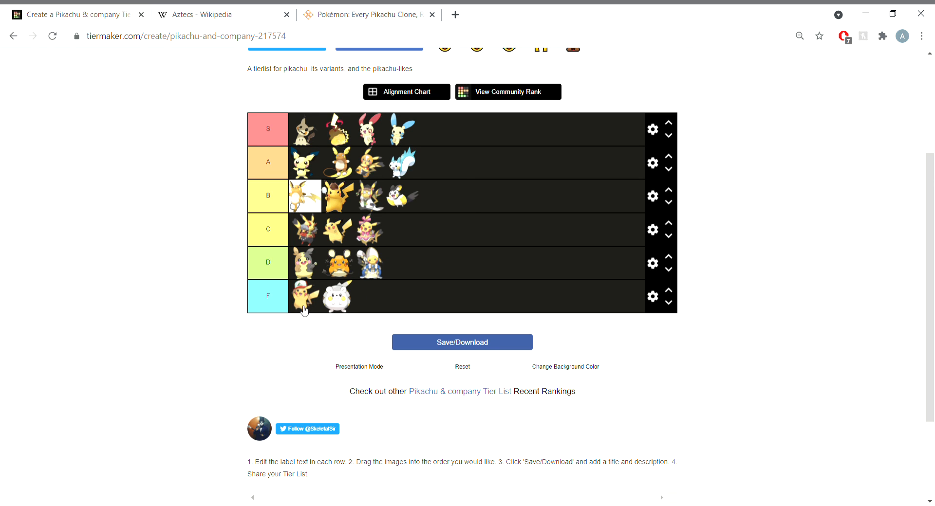
{"action": "mouse_move", "coordinate": [341, 303]}
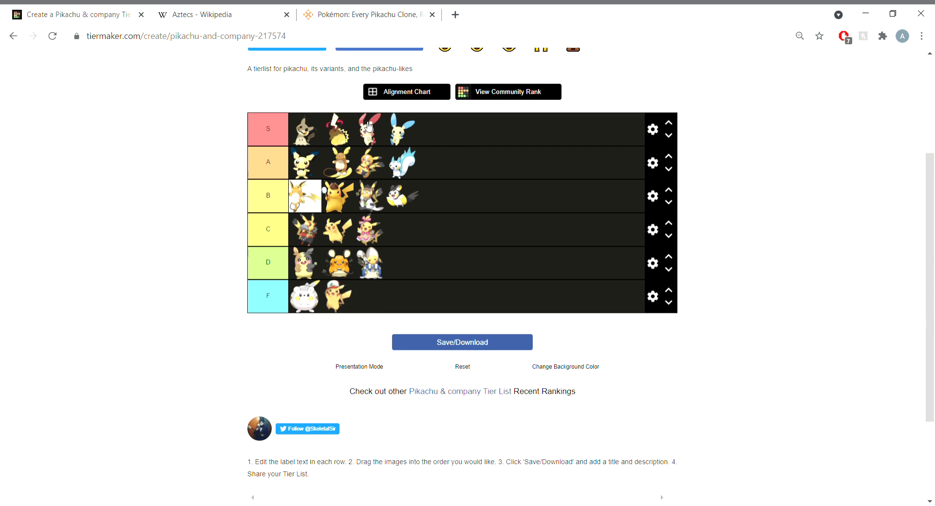
{"action": "mouse_move", "coordinate": [367, 129]}
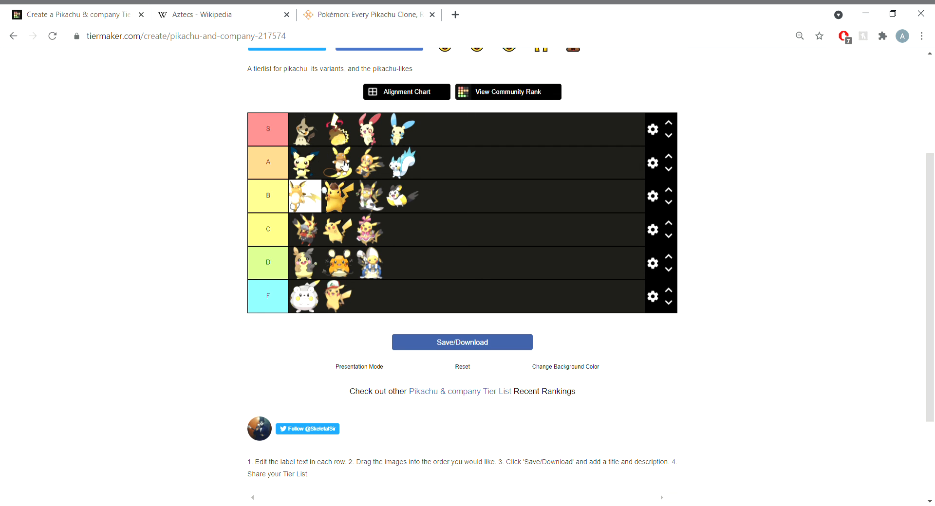
{"action": "mouse_move", "coordinate": [407, 168]}
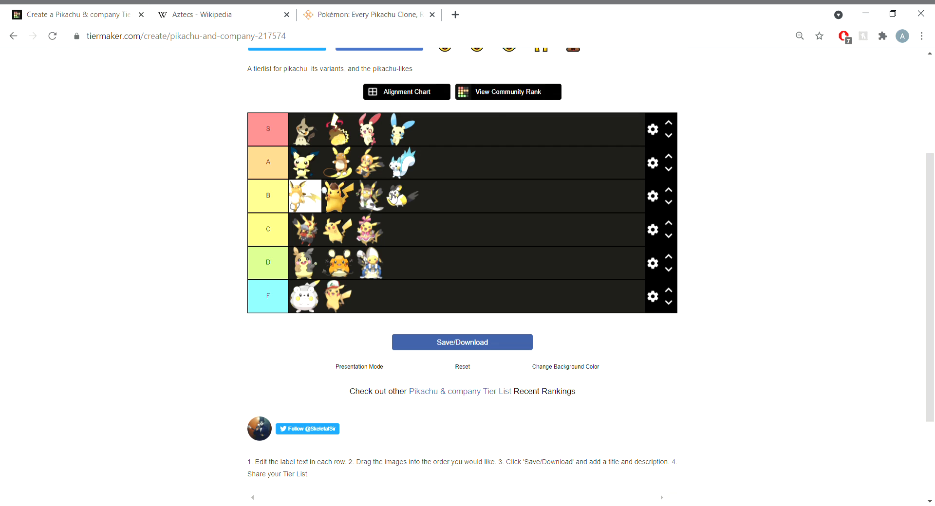
{"action": "mouse_move", "coordinate": [331, 231]}
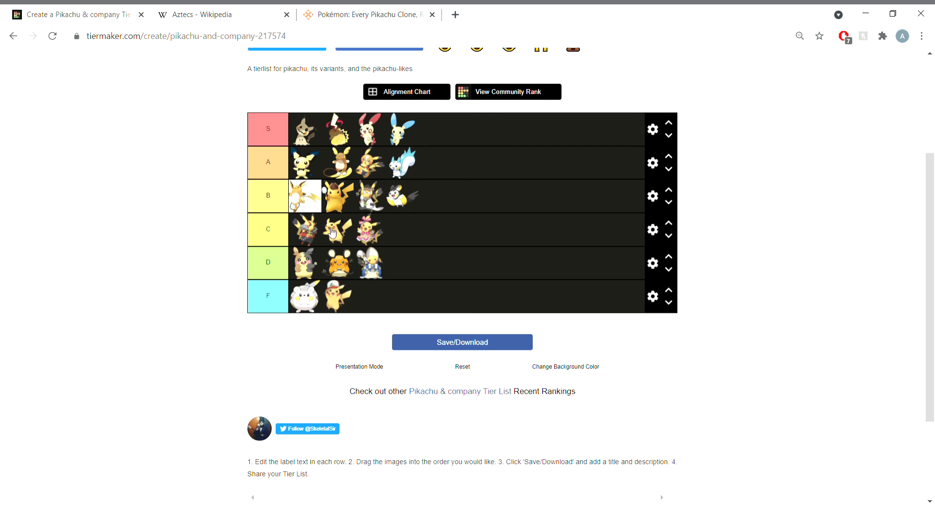
{"action": "mouse_move", "coordinate": [381, 230]}
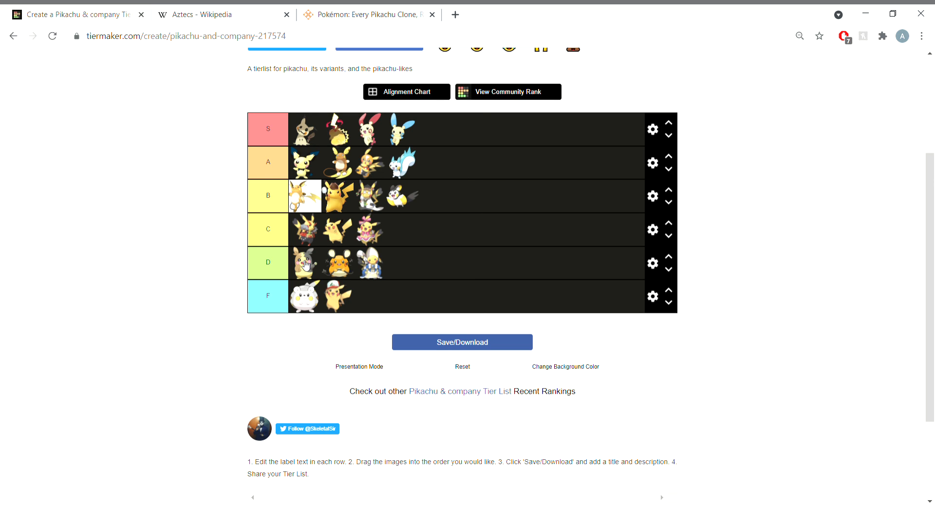
{"action": "mouse_move", "coordinate": [390, 256]}
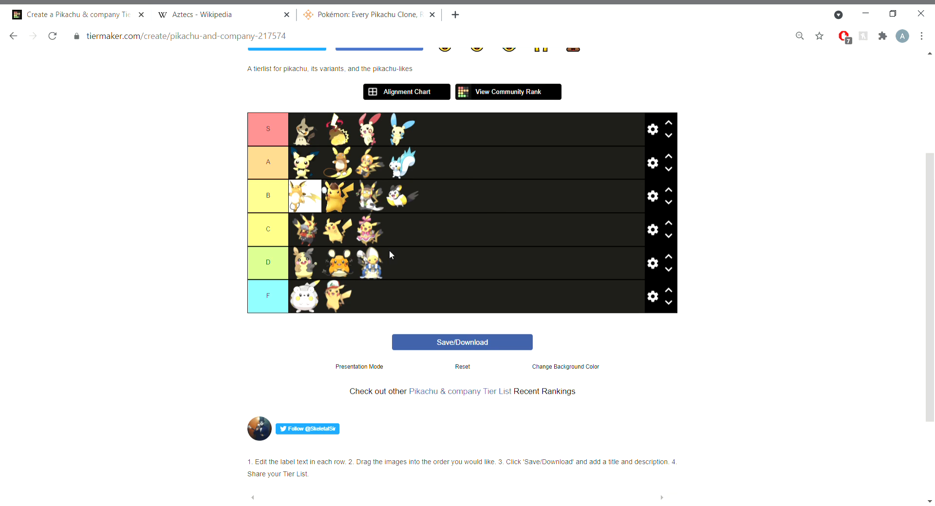
{"action": "mouse_move", "coordinate": [395, 271]}
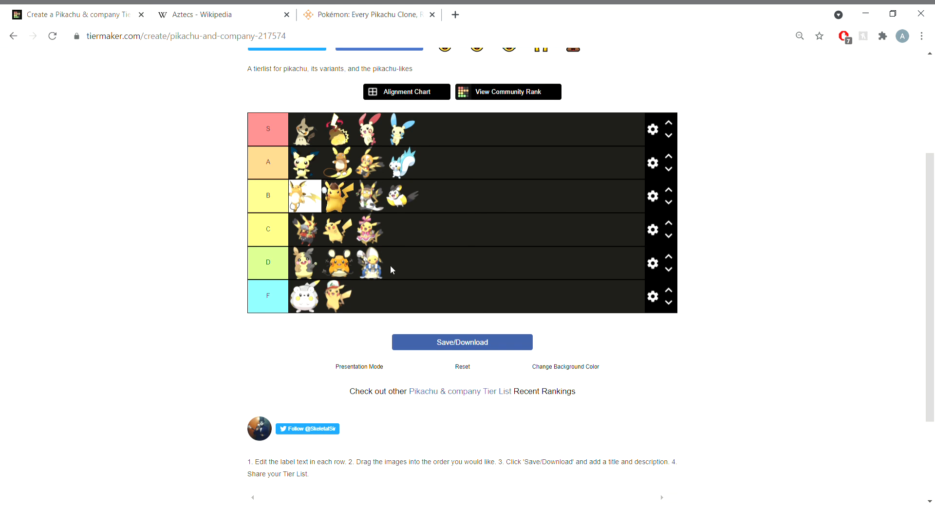
{"action": "mouse_move", "coordinate": [322, 300]}
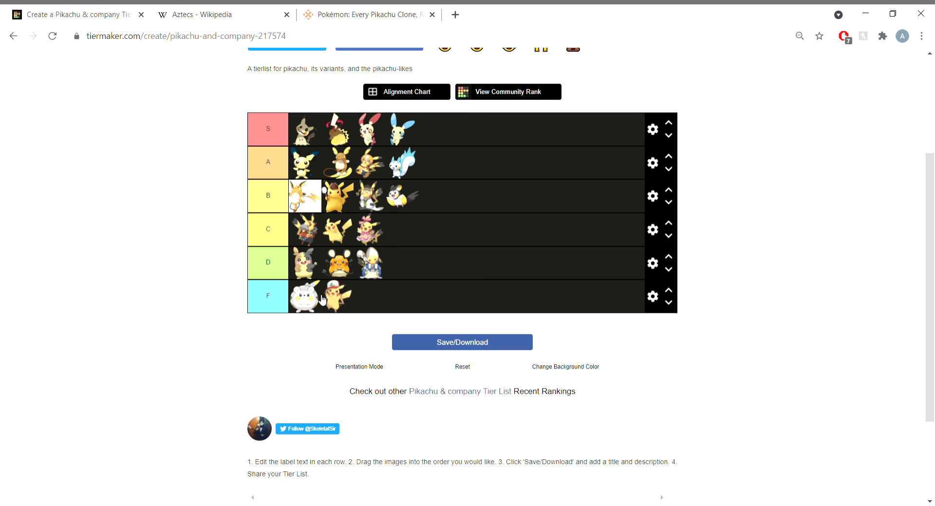
{"action": "mouse_move", "coordinate": [831, 315]}
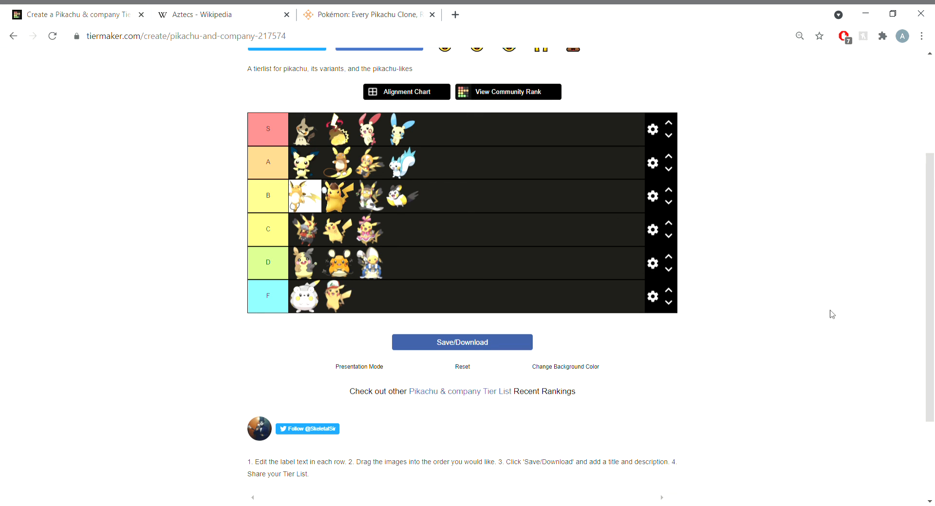
{"action": "mouse_move", "coordinate": [565, 346]}
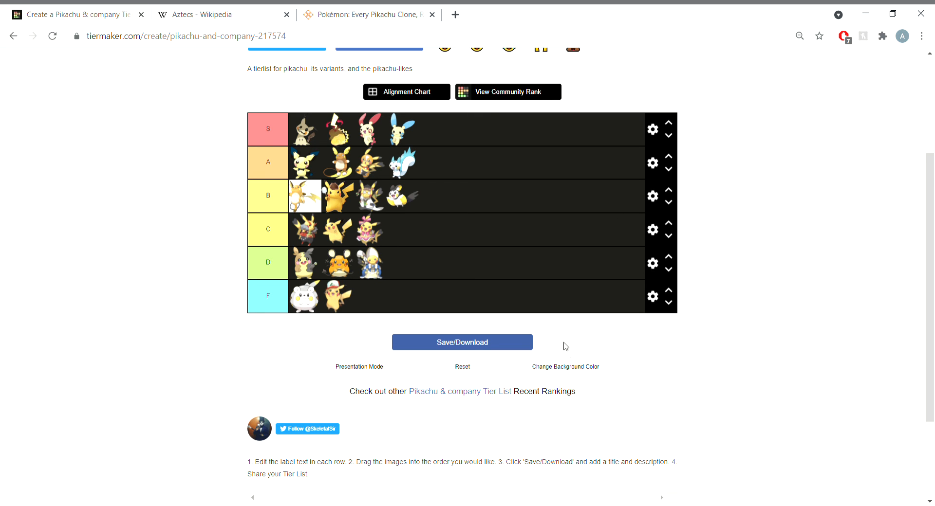
{"action": "mouse_move", "coordinate": [630, 208]}
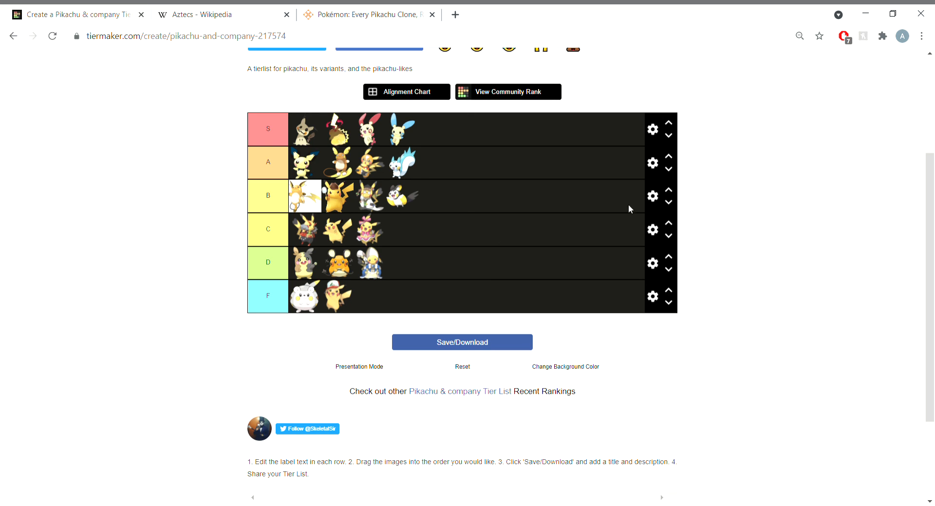